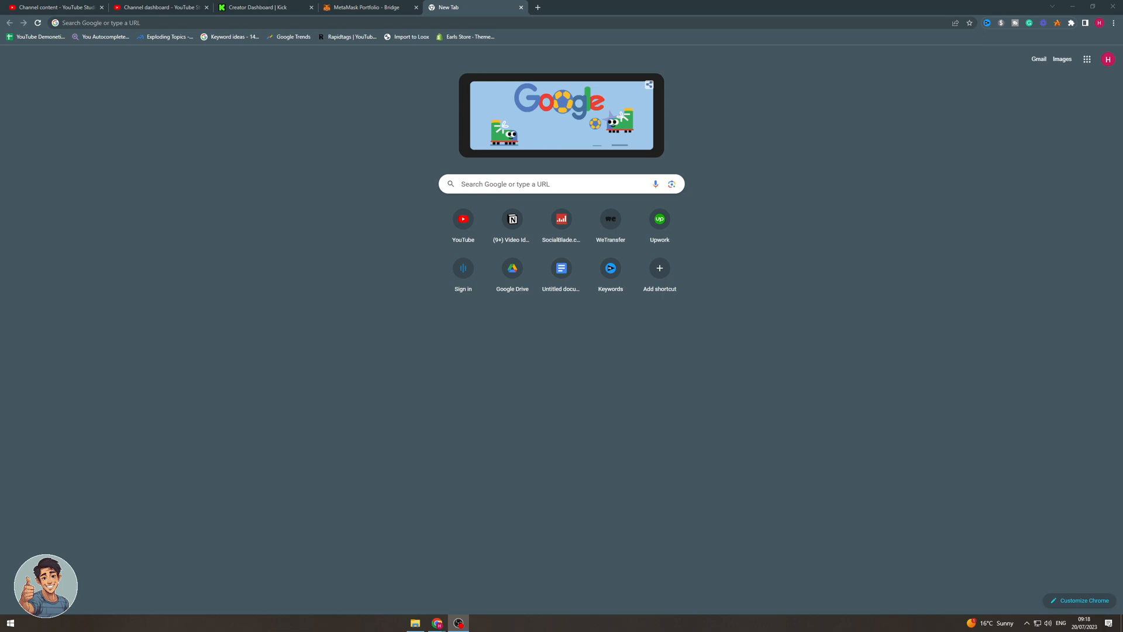
pyautogui.moveTo(964, 31)
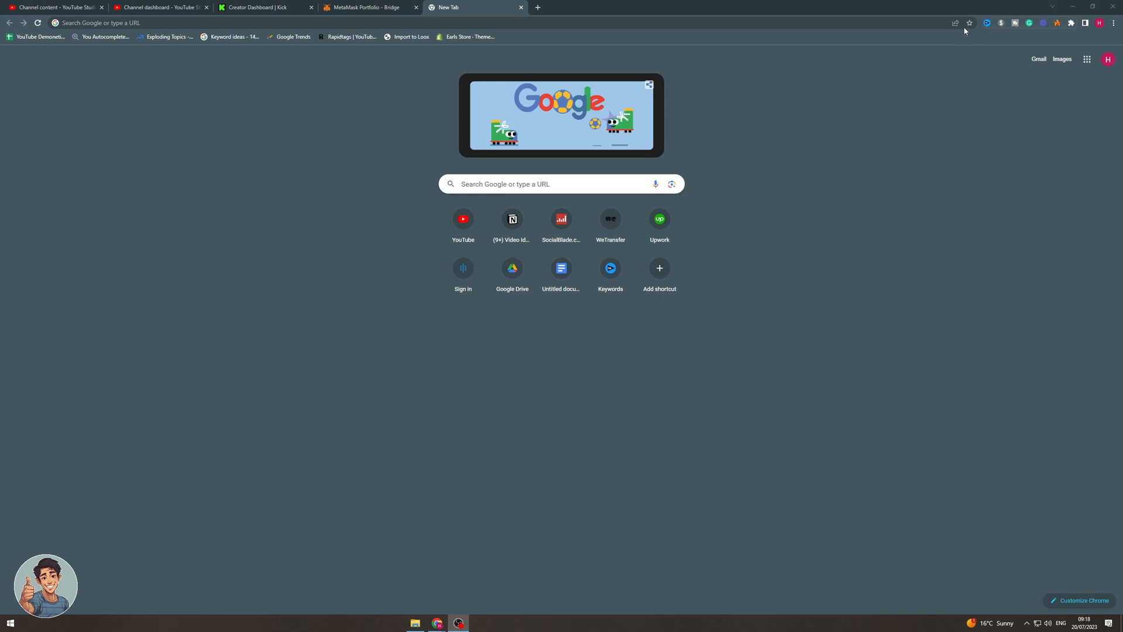
pyautogui.moveTo(529, 80)
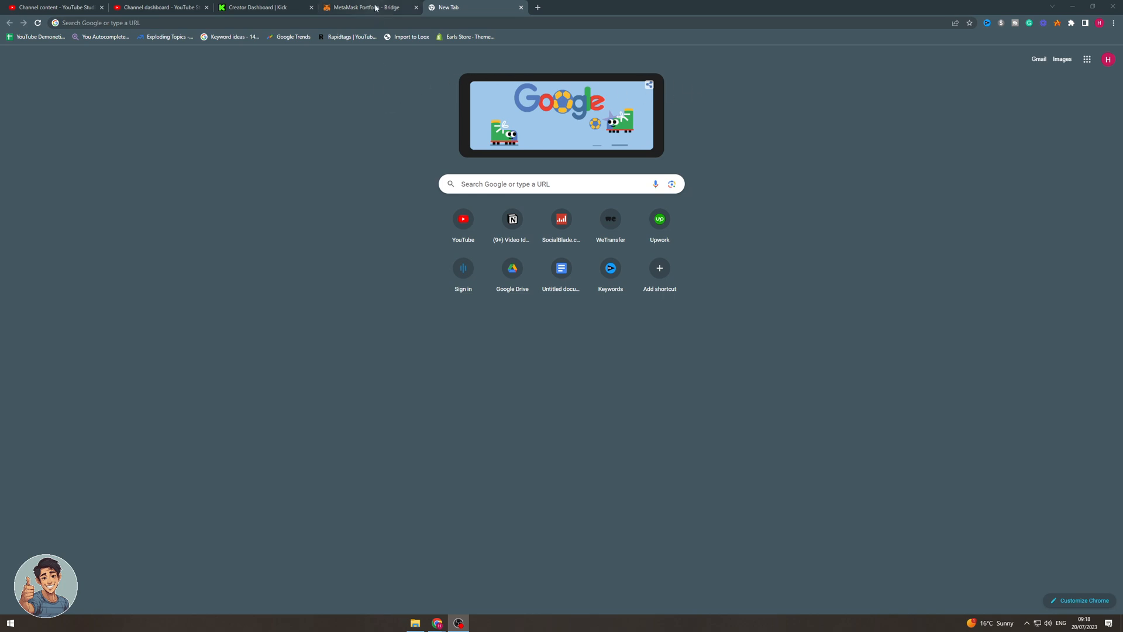
# Step: Switch to the MetaMask Portfolio Bridge tab in Chrome
pyautogui.click(367, 7)
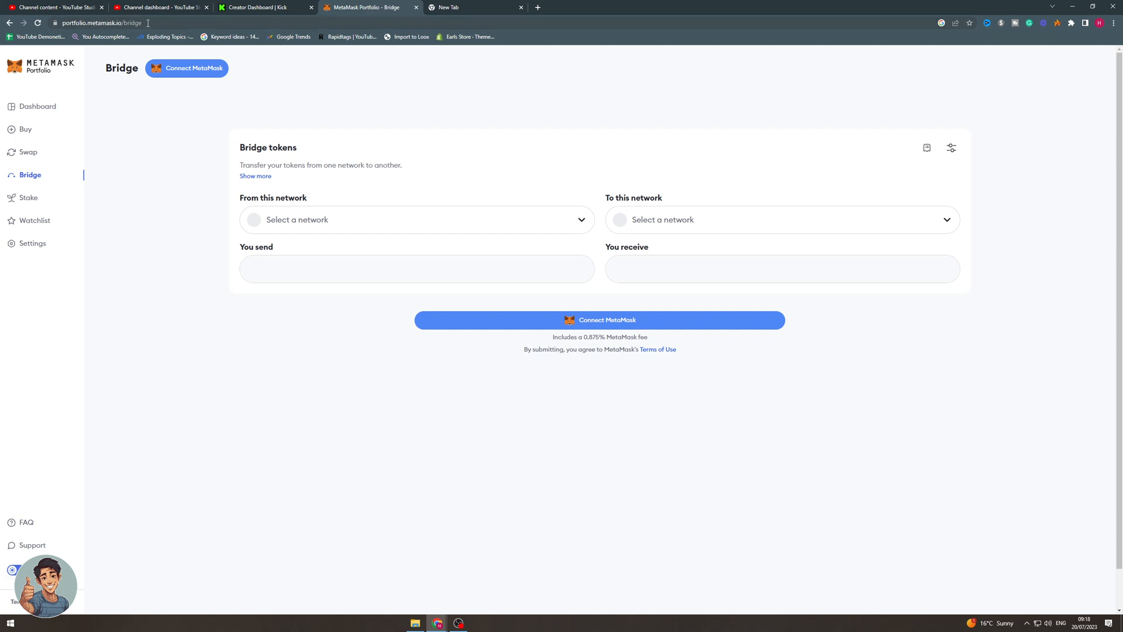
pyautogui.moveTo(186, 67)
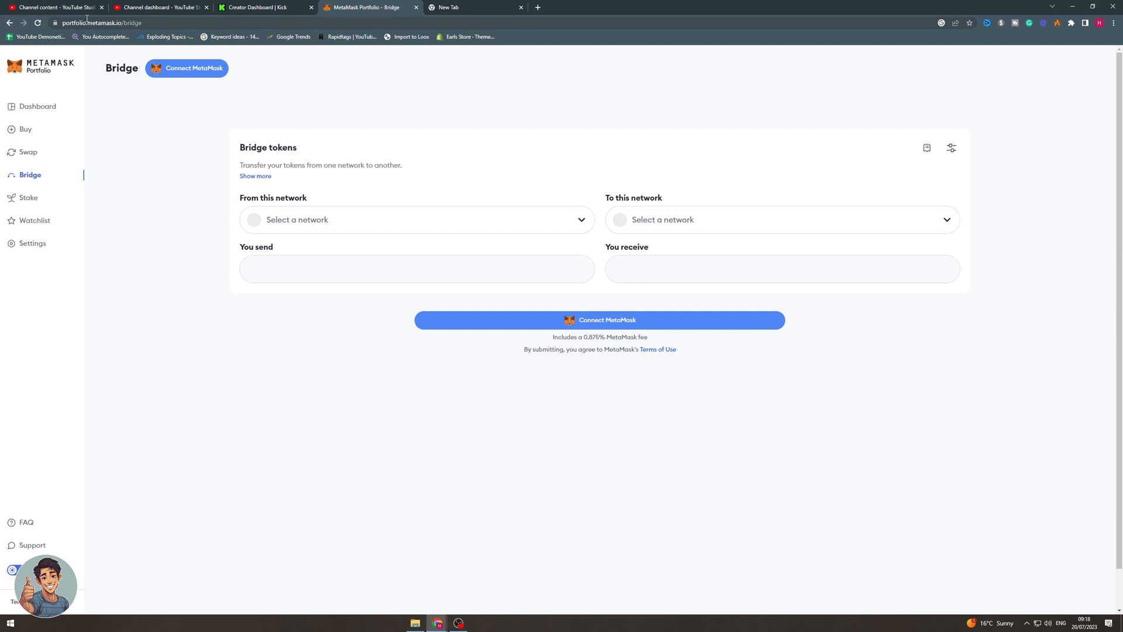
pyautogui.moveTo(80, 57)
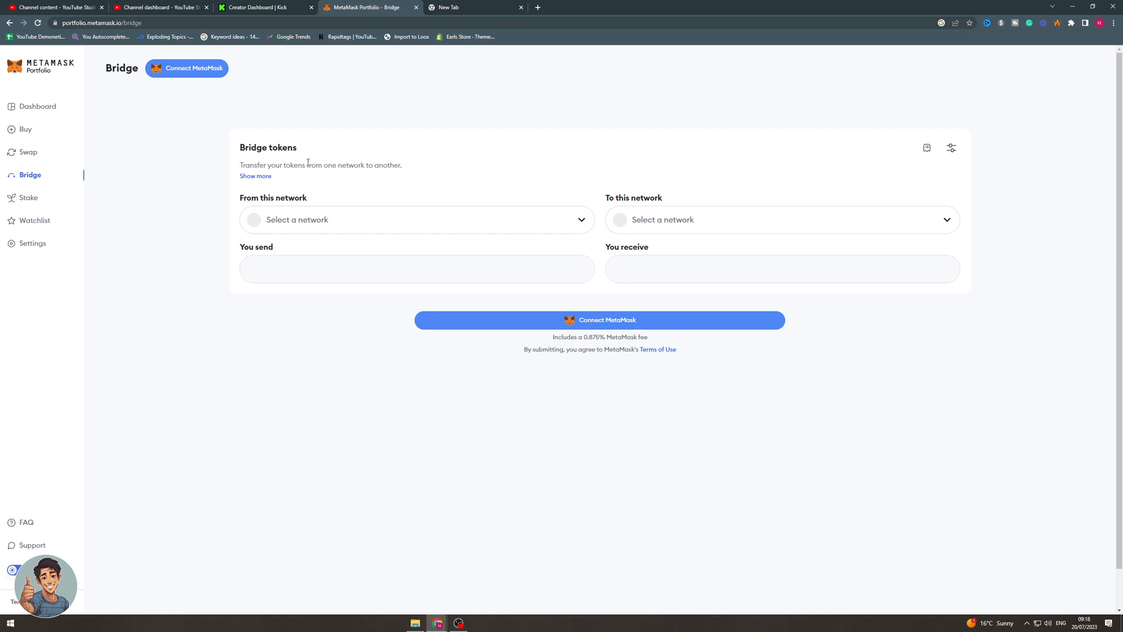
pyautogui.moveTo(322, 198)
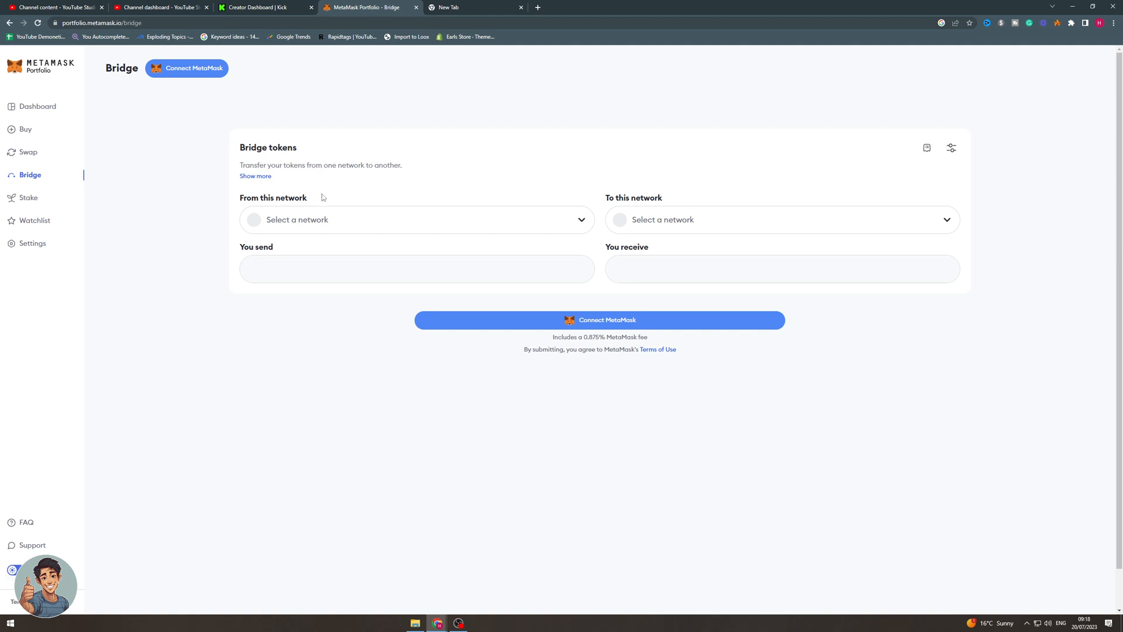
# Step: Set the bridge source network to Ethereum and destination to BNB Chain
pyautogui.click(415, 220)
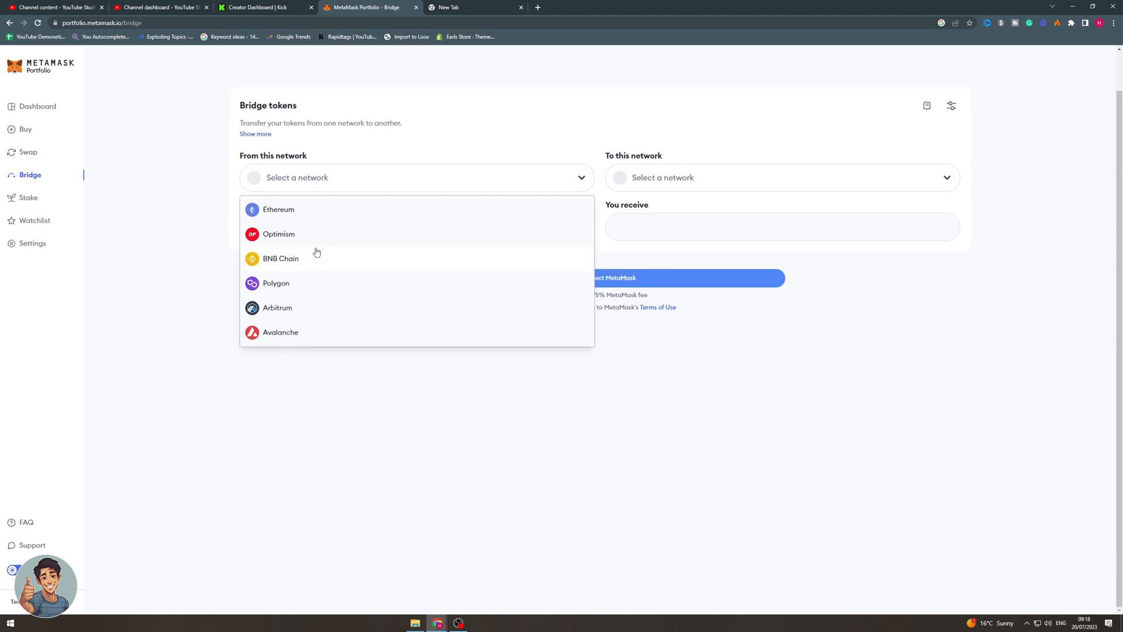
pyautogui.moveTo(351, 351)
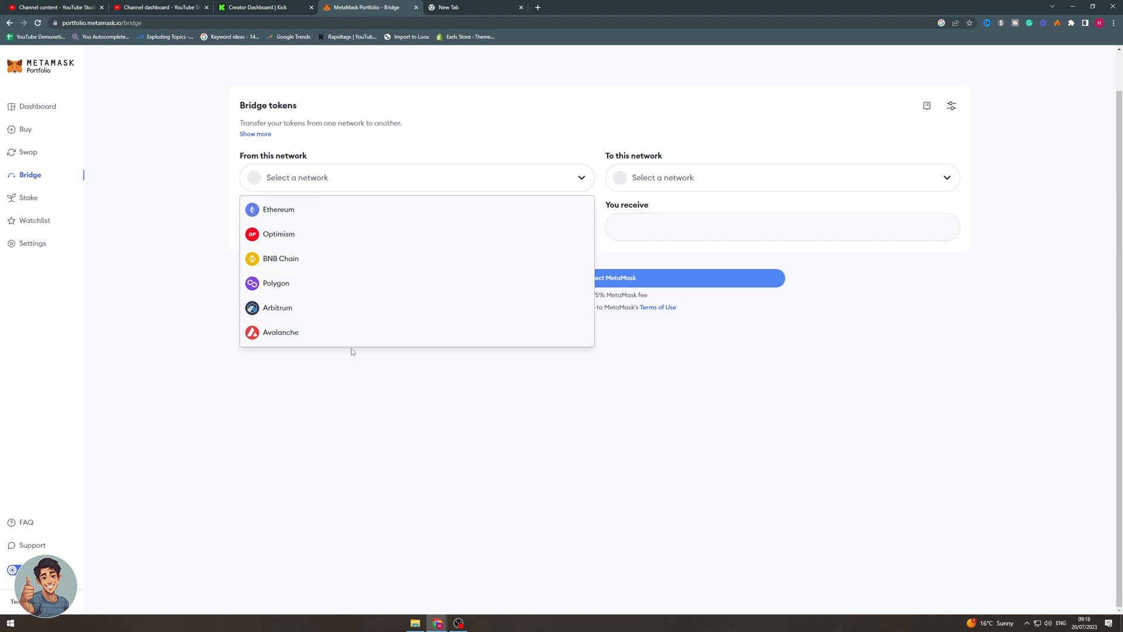
pyautogui.click(278, 210)
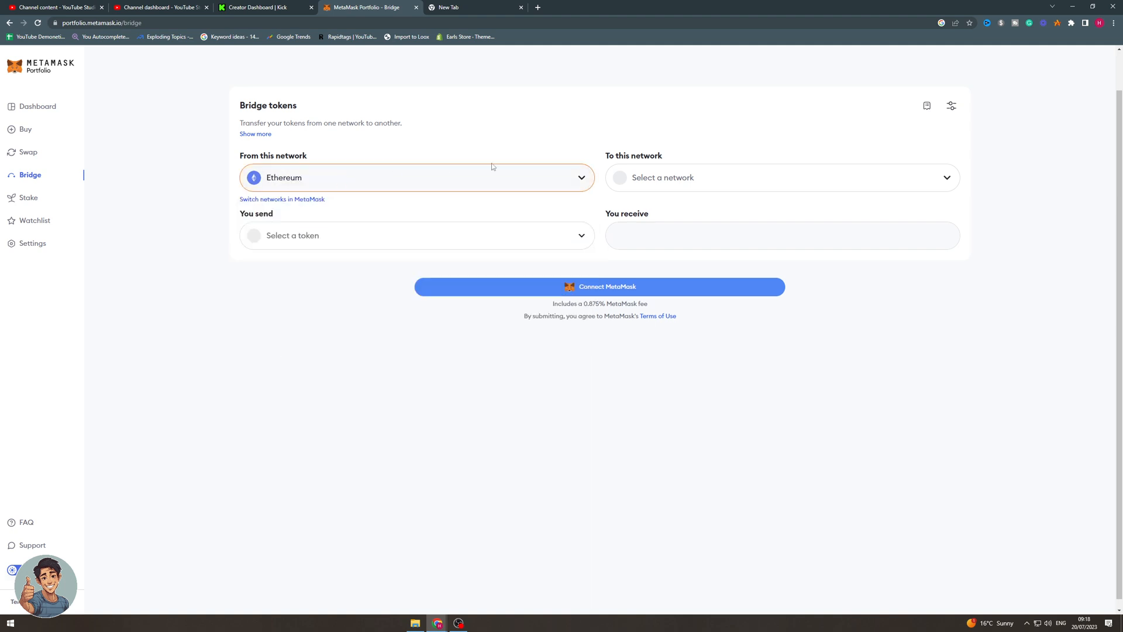
pyautogui.click(781, 178)
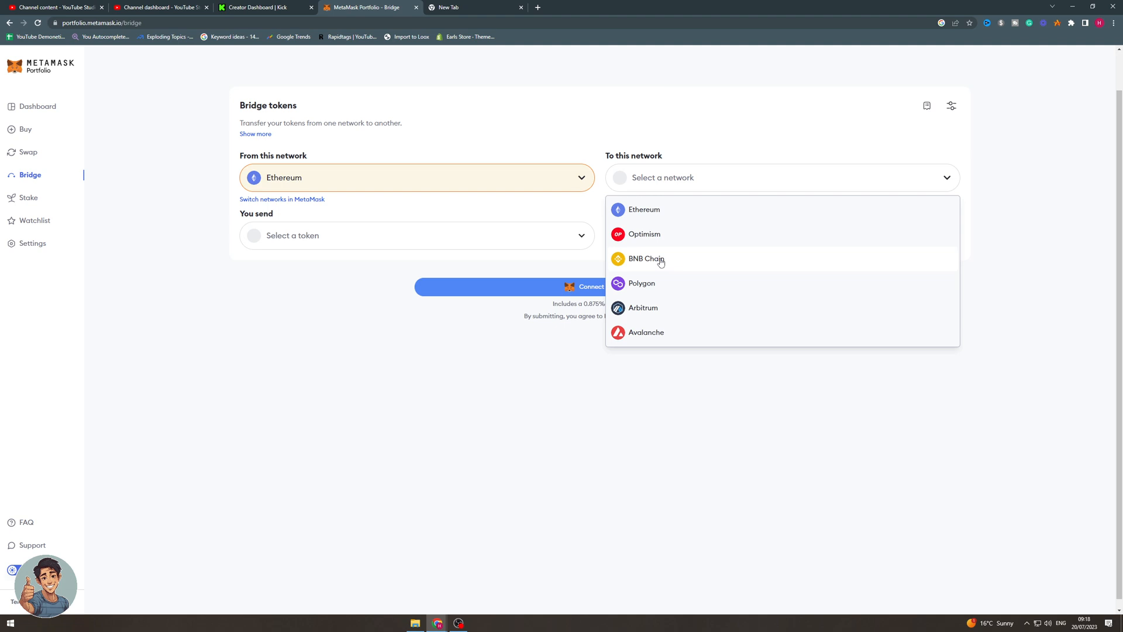
pyautogui.click(645, 258)
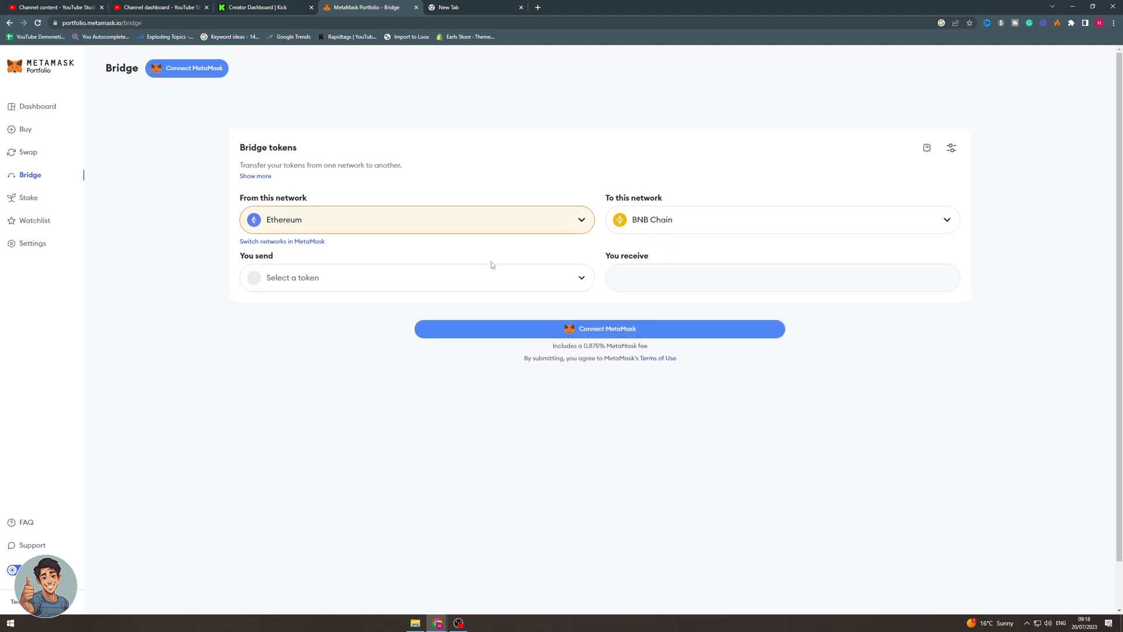
pyautogui.moveTo(542, 282)
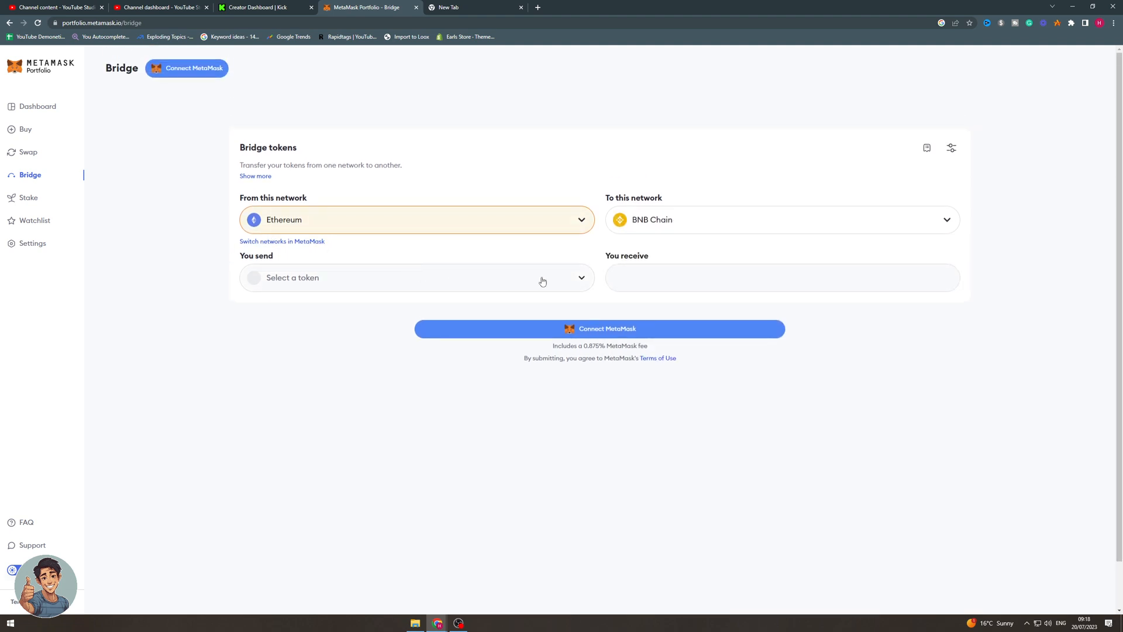
# Step: Choose USDT as the token to send and enter an amount of 1000
pyautogui.click(415, 277)
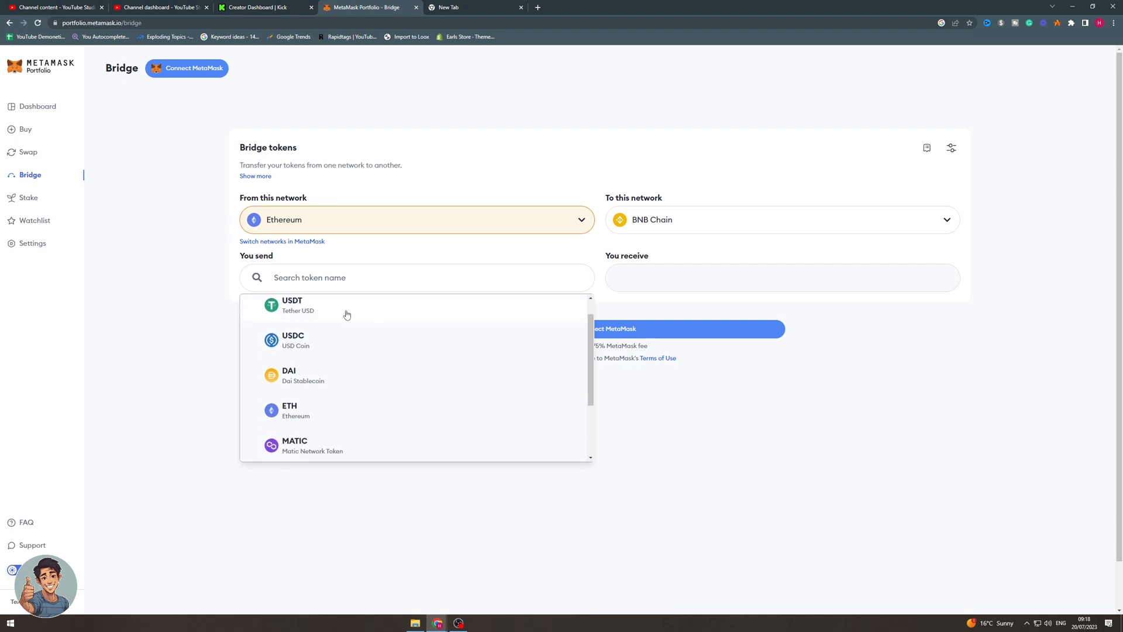
pyautogui.click(291, 305)
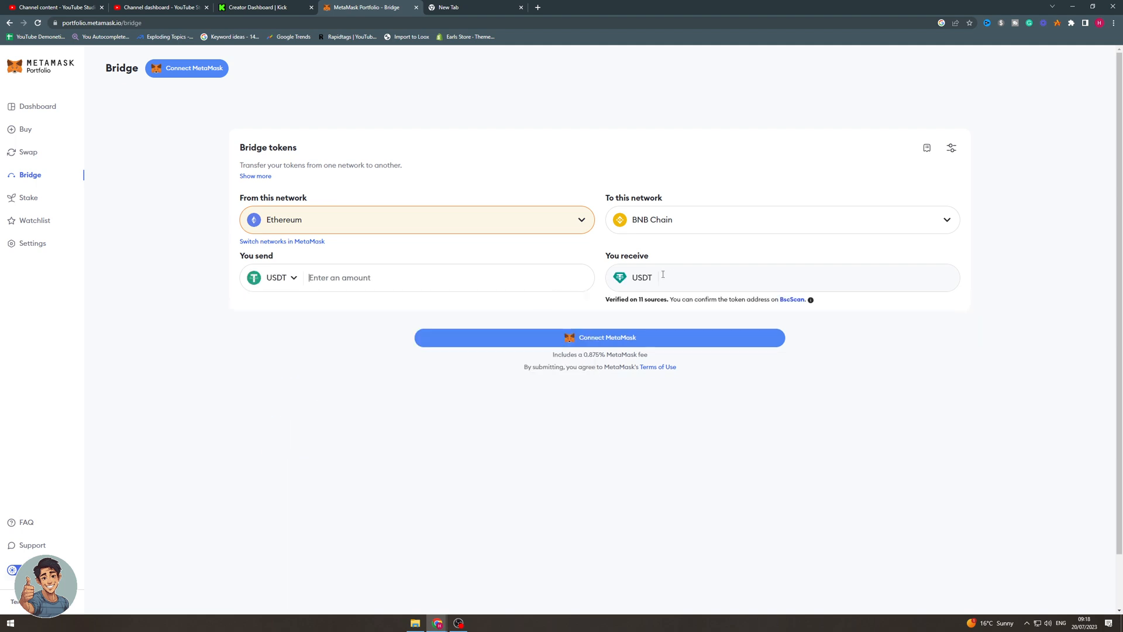
pyautogui.moveTo(411, 267)
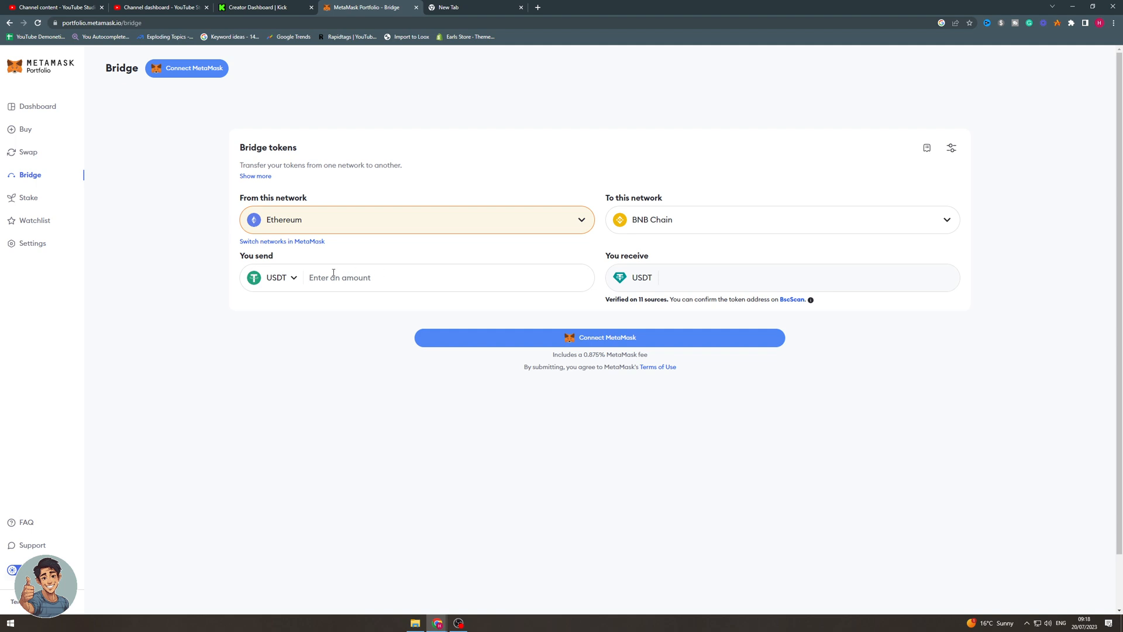
pyautogui.write('1000')
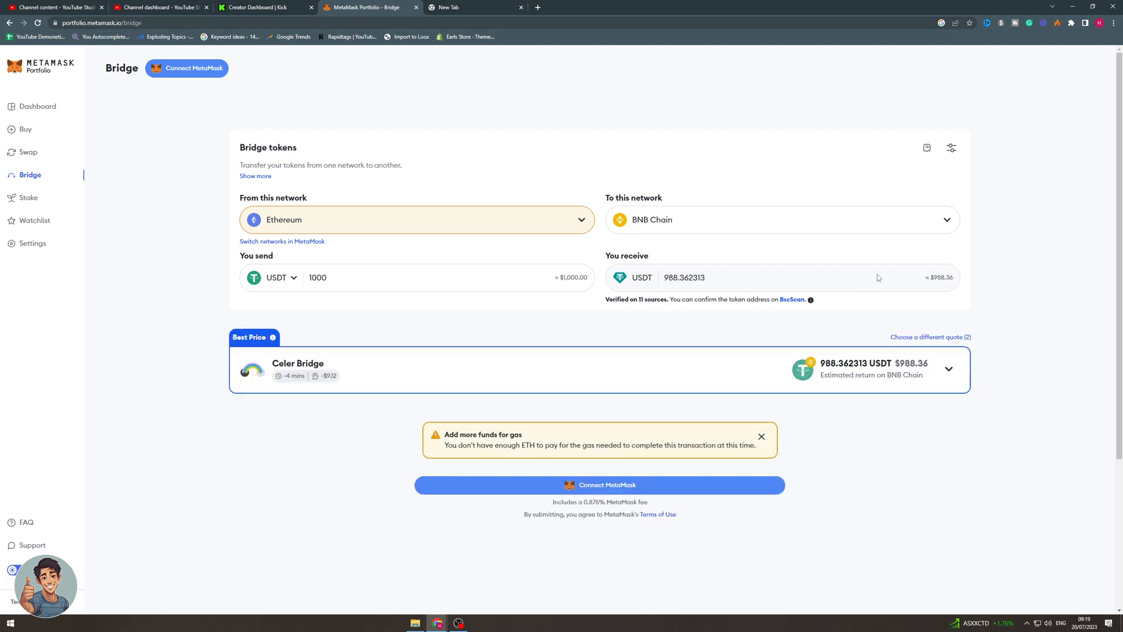
pyautogui.moveTo(667, 370)
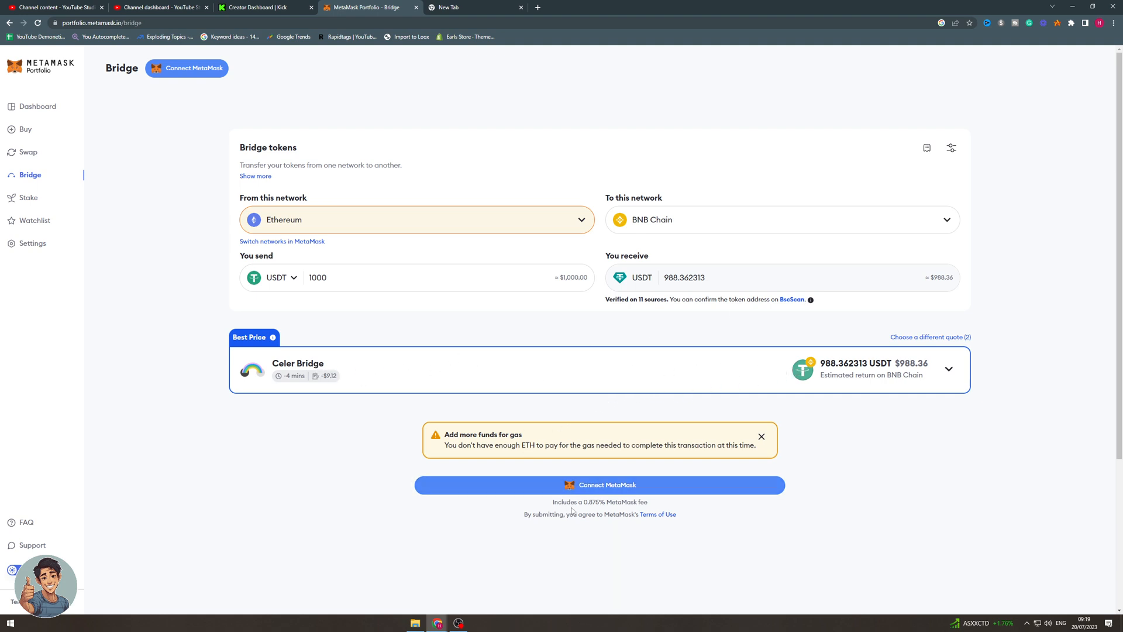
pyautogui.moveTo(591, 500)
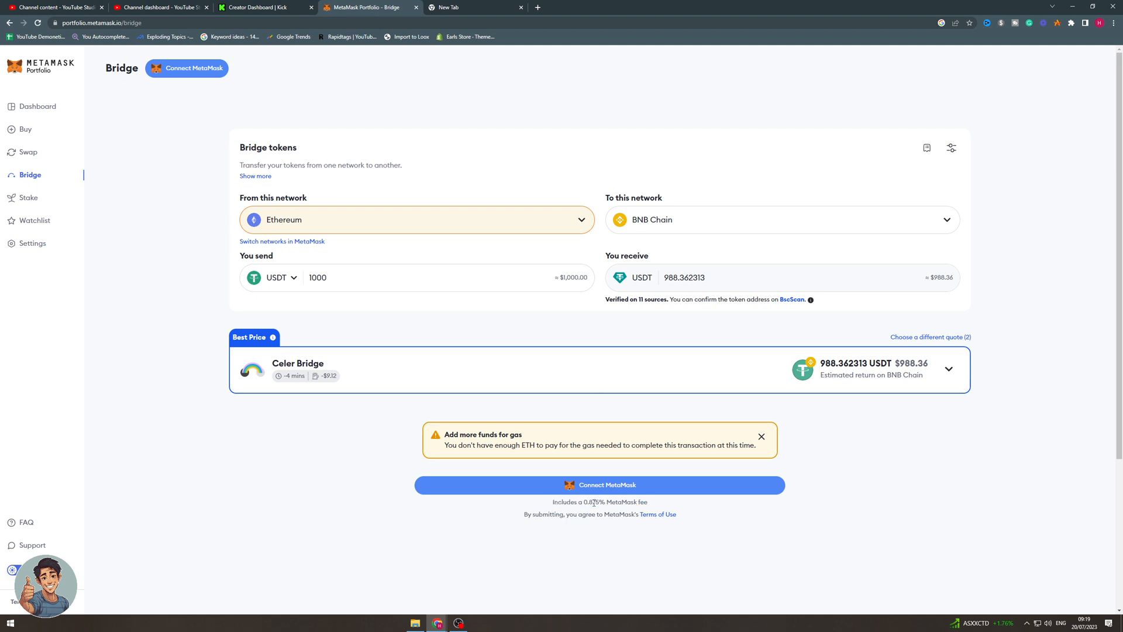
pyautogui.moveTo(797, 326)
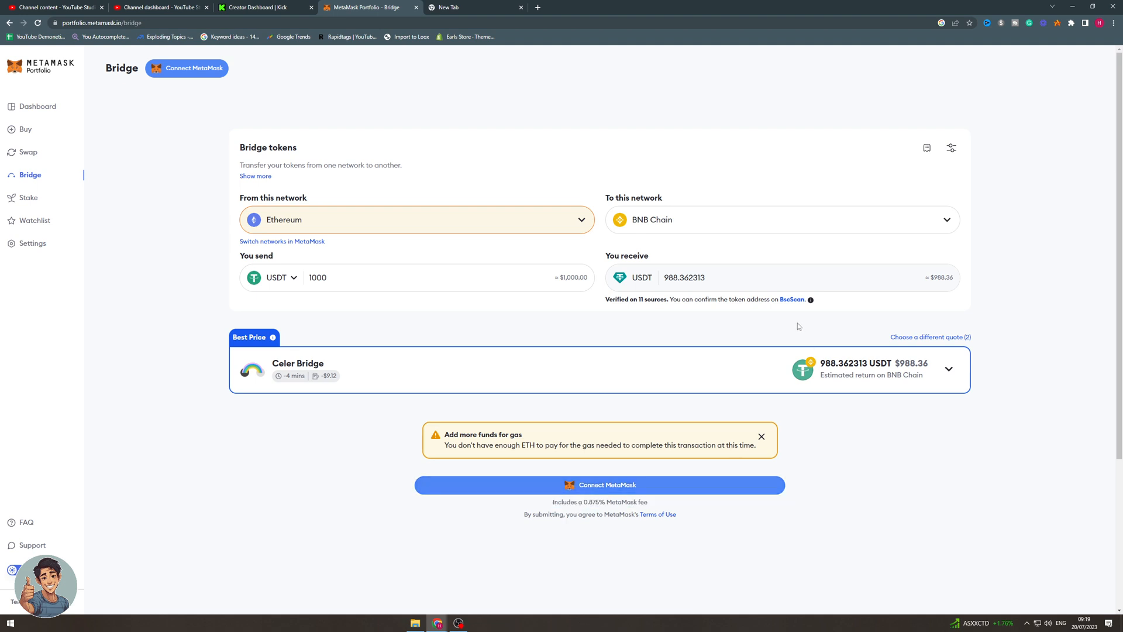
pyautogui.click(948, 368)
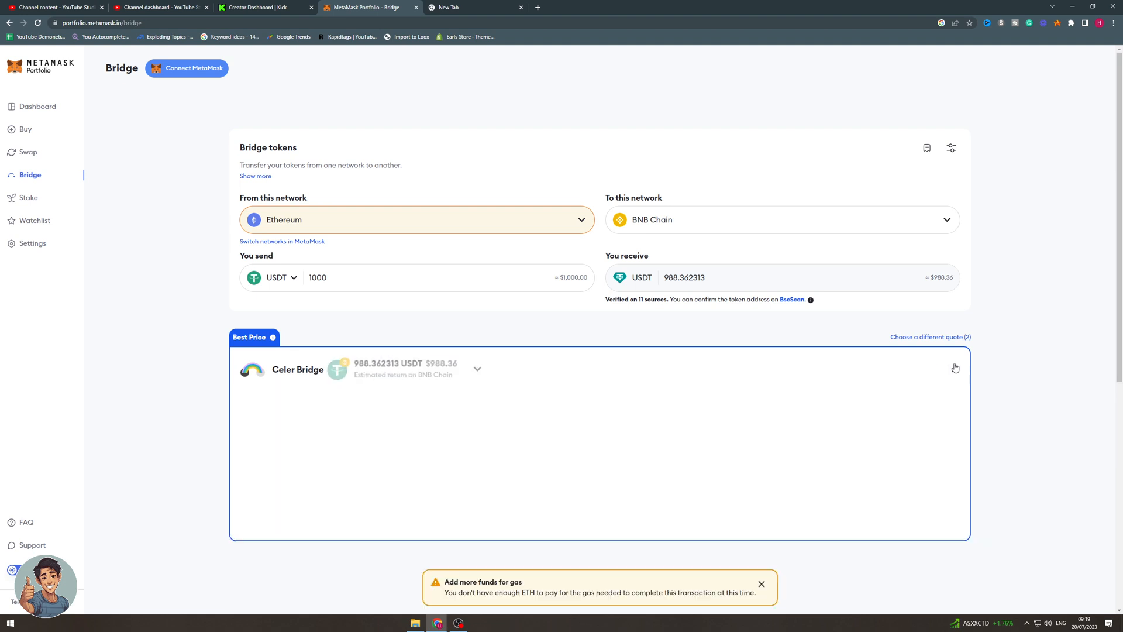
pyautogui.click(476, 369)
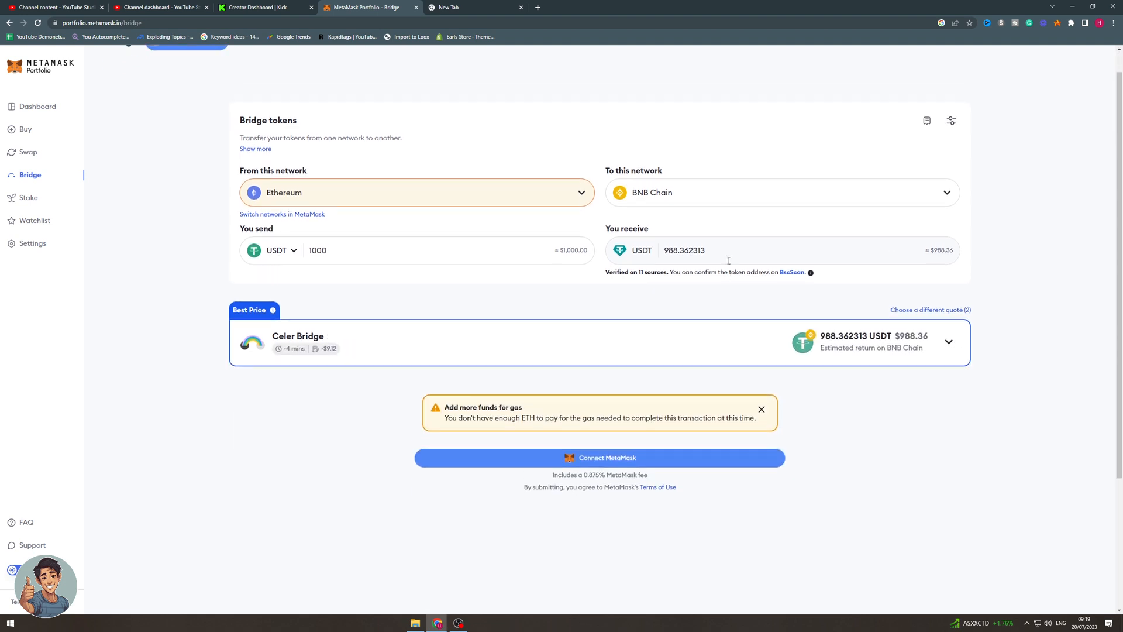
pyautogui.scroll(-3)
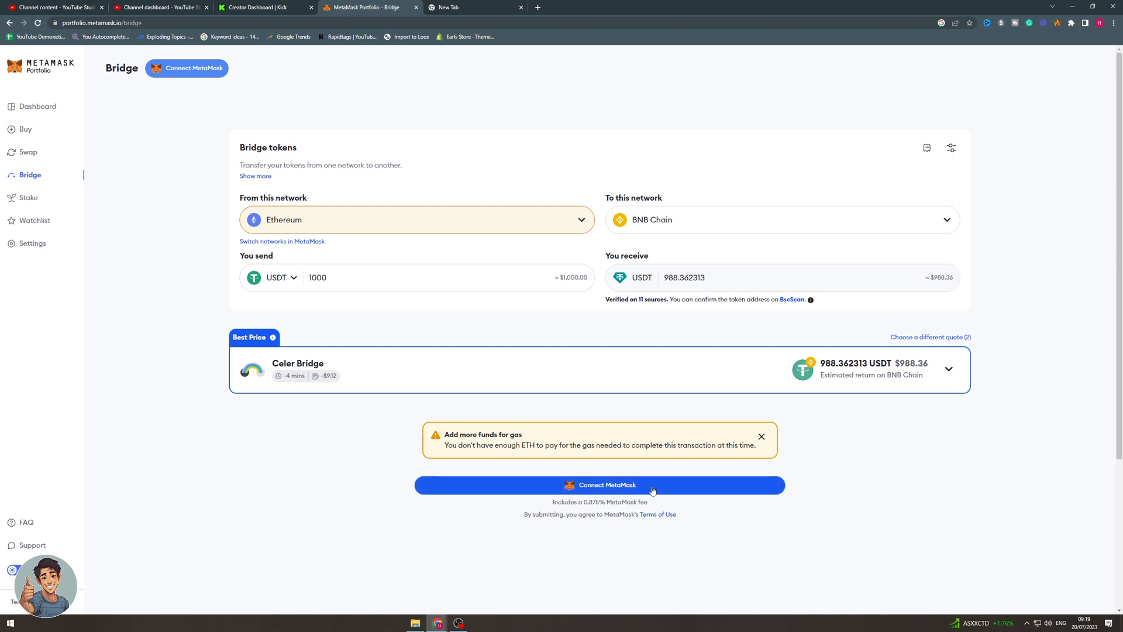
pyautogui.click(599, 485)
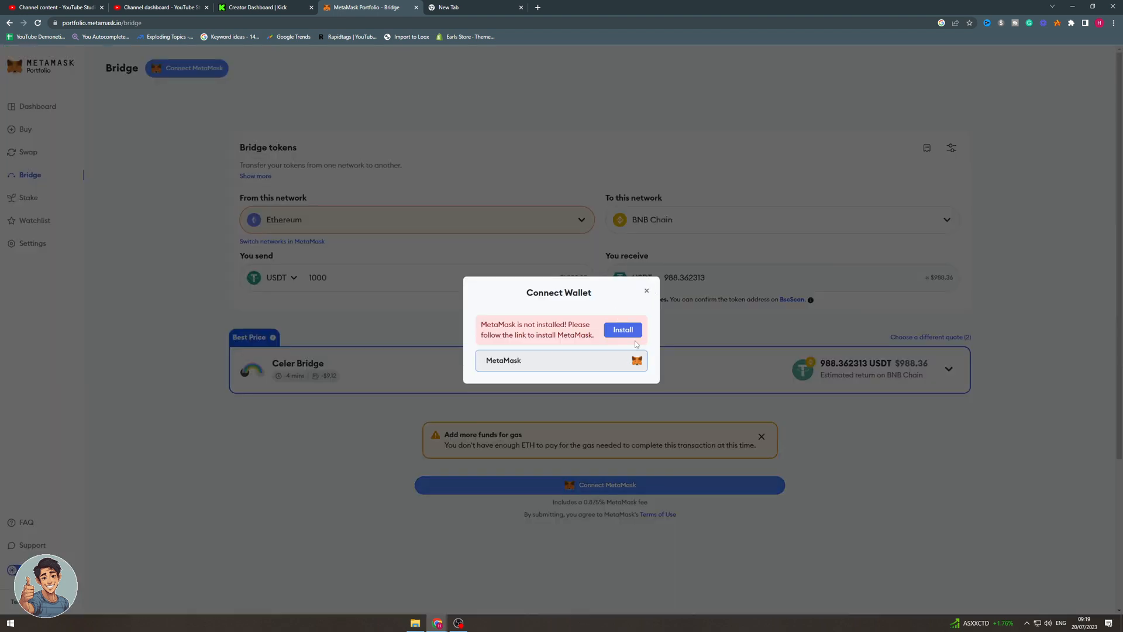
pyautogui.click(646, 290)
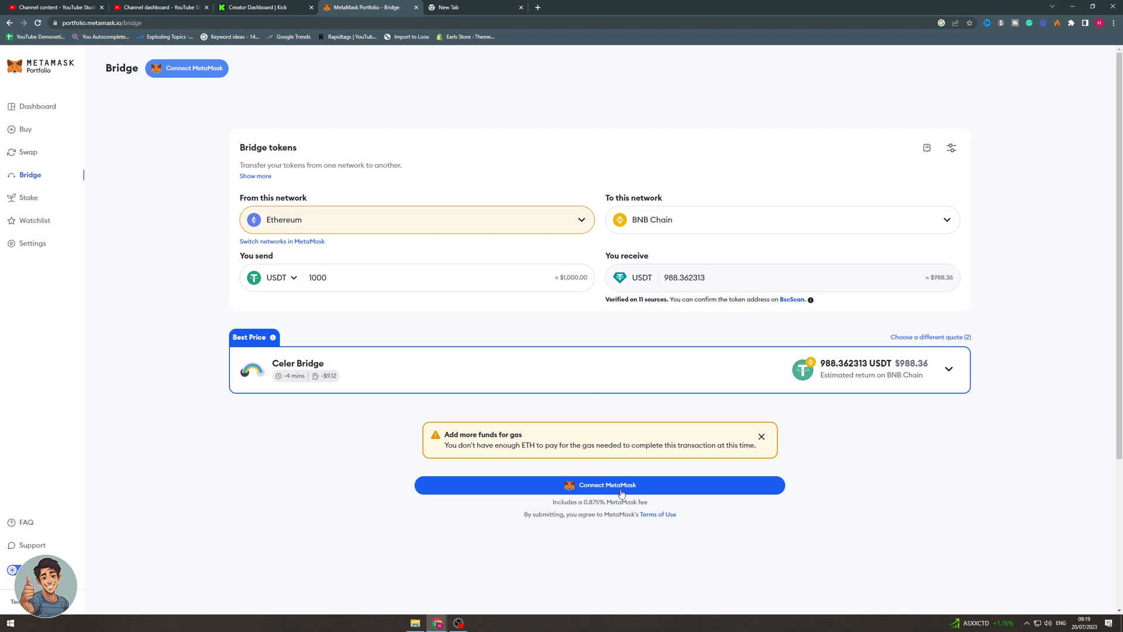
pyautogui.moveTo(301, 204)
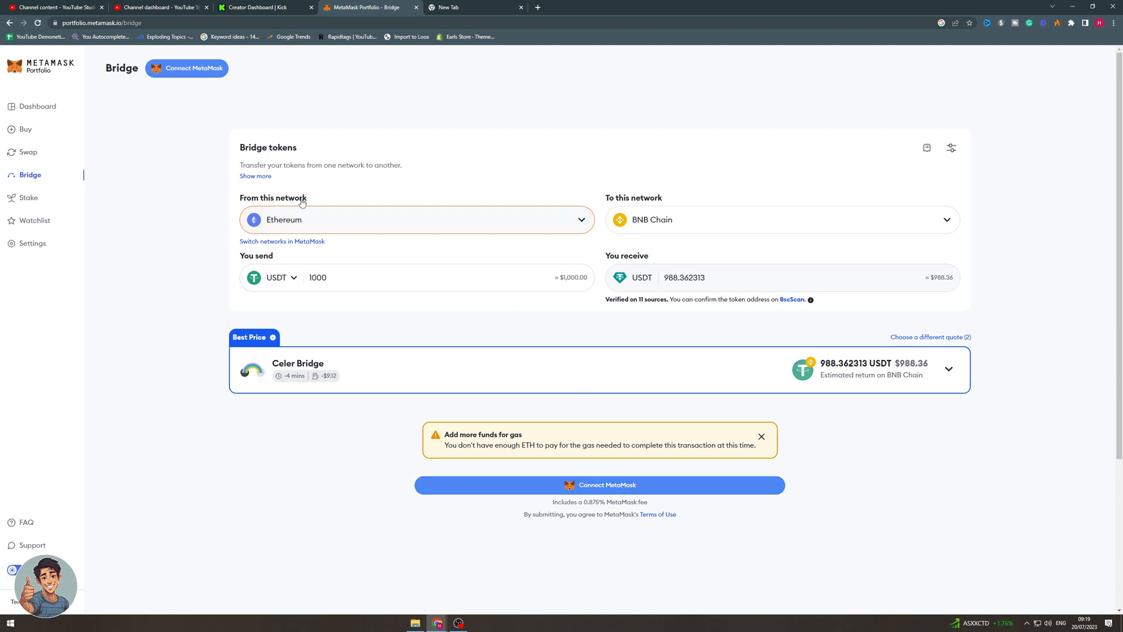
pyautogui.moveTo(686, 265)
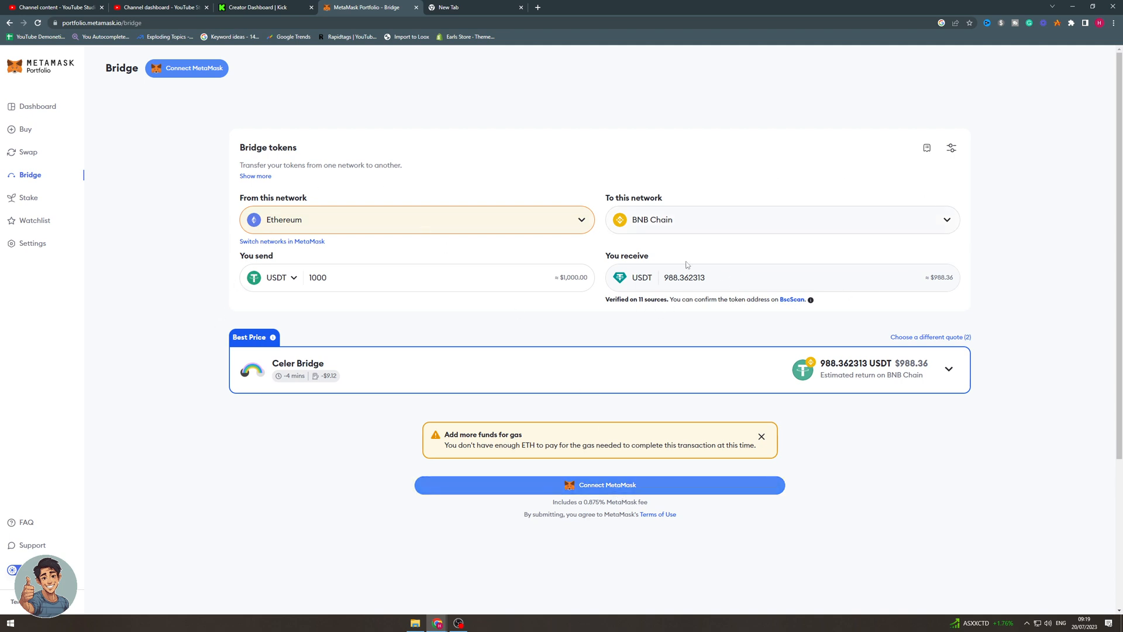
pyautogui.moveTo(409, 357)
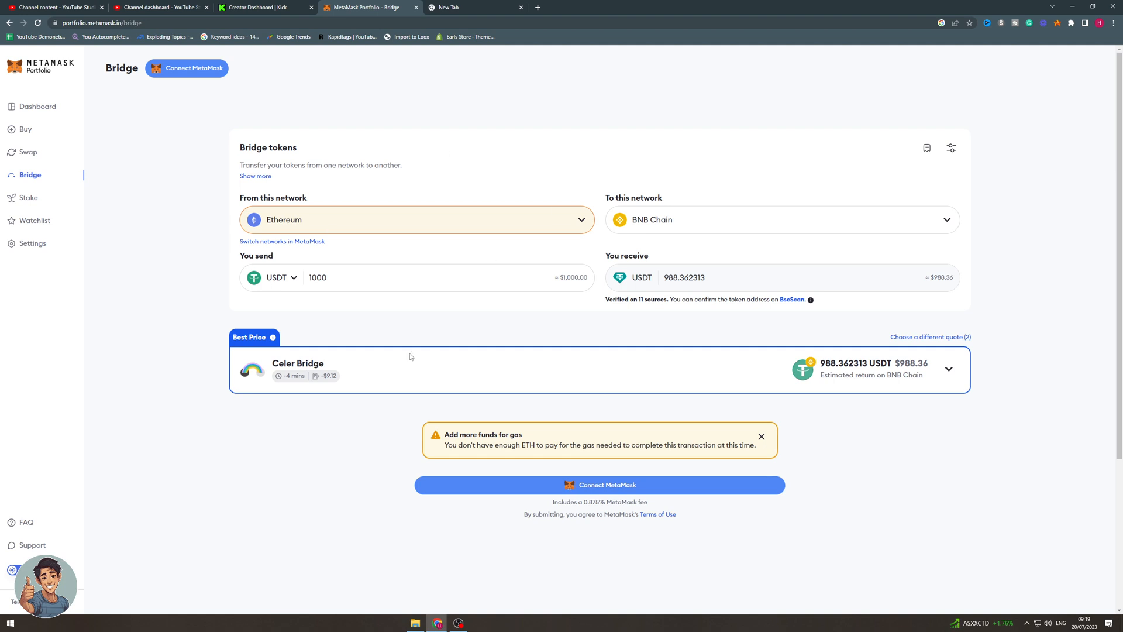
pyautogui.moveTo(677, 318)
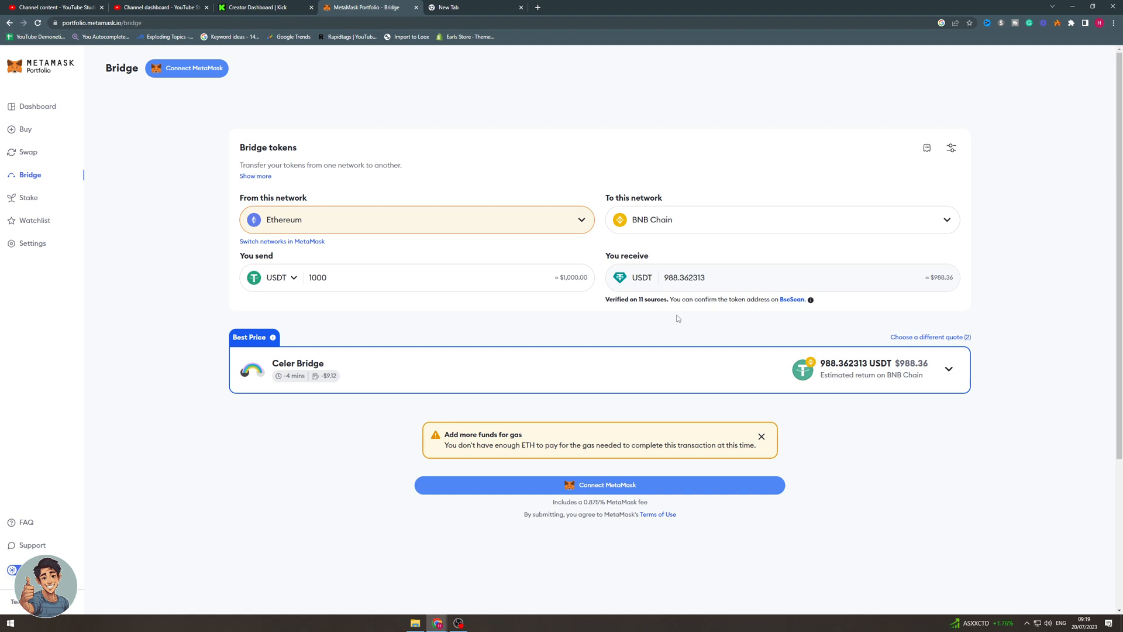
# Step: Open the alternative bridge quotes and sort them by Fastest, Best Price, then Fastest
pyautogui.click(930, 337)
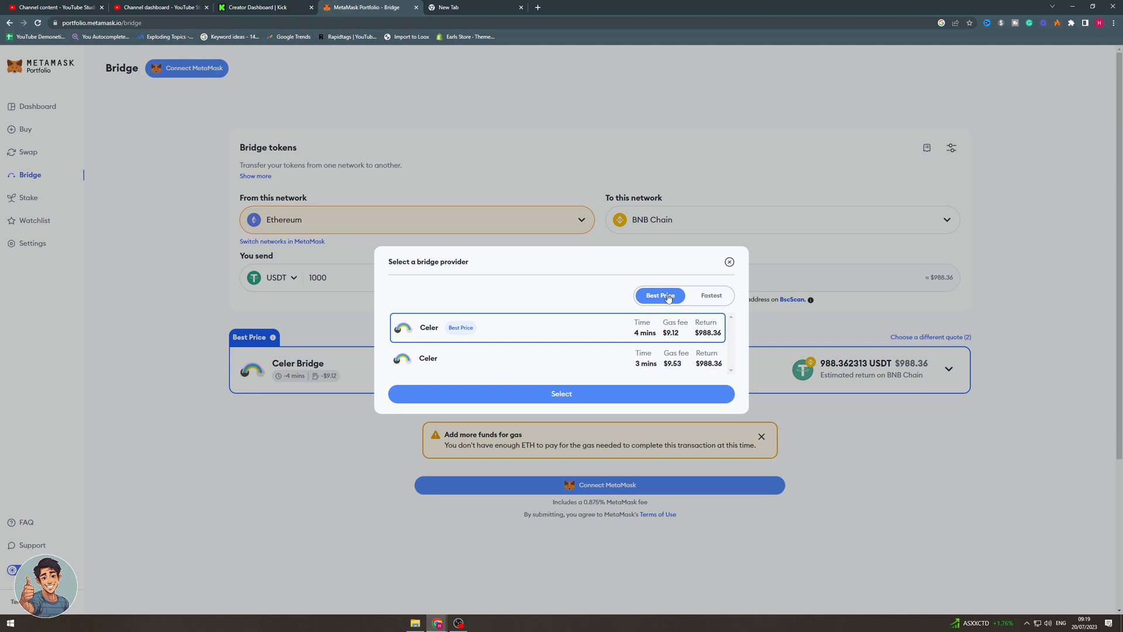
pyautogui.moveTo(710, 295)
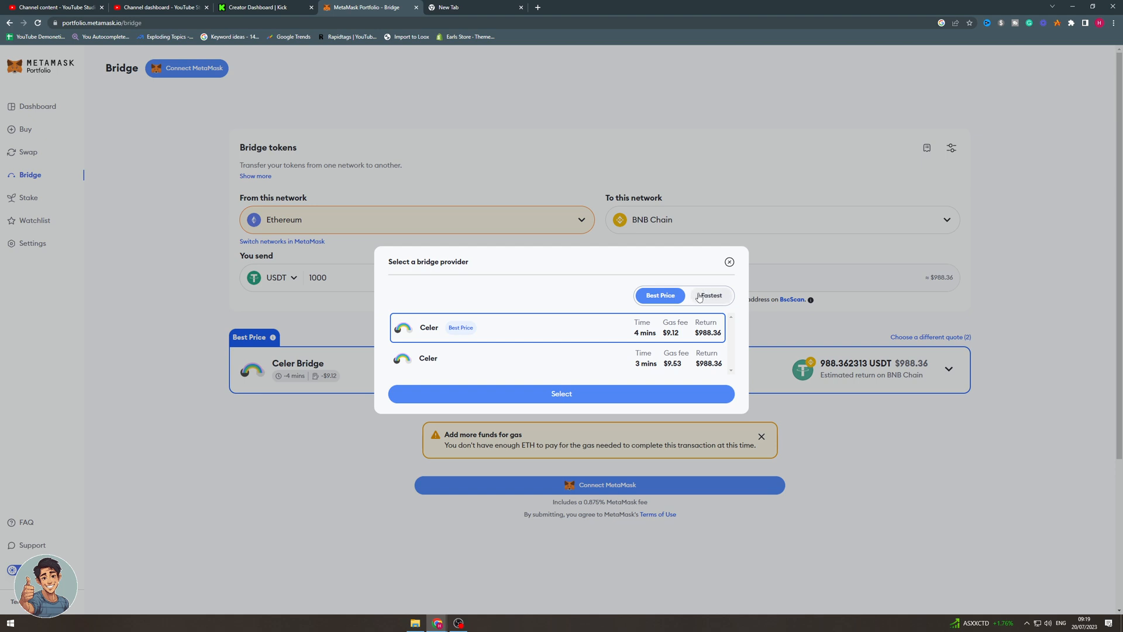
pyautogui.click(711, 295)
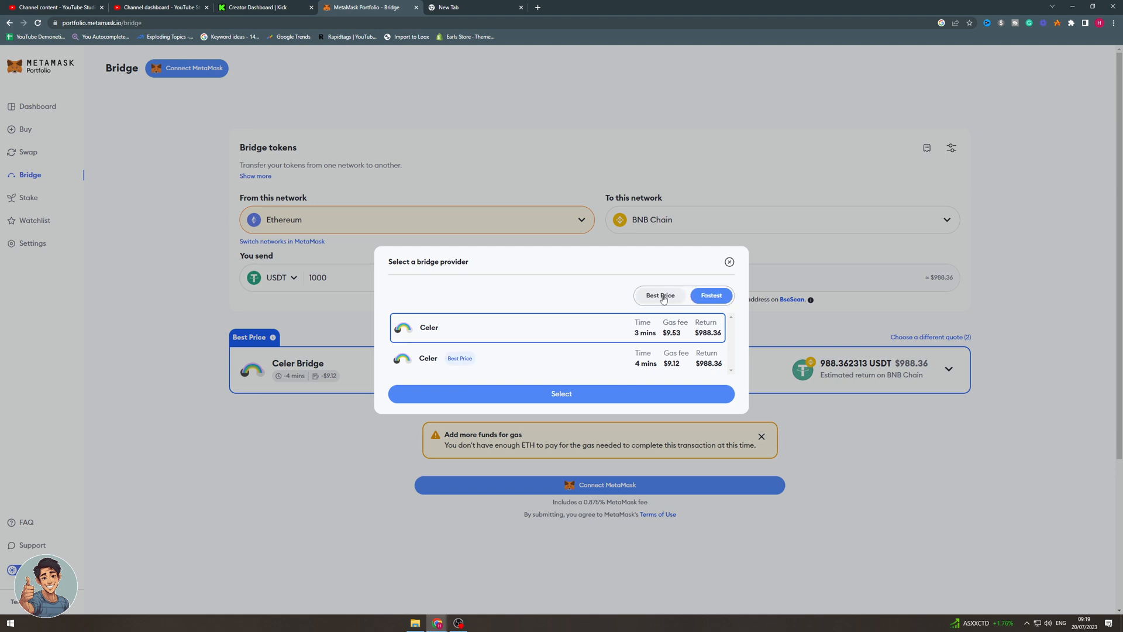
pyautogui.click(660, 294)
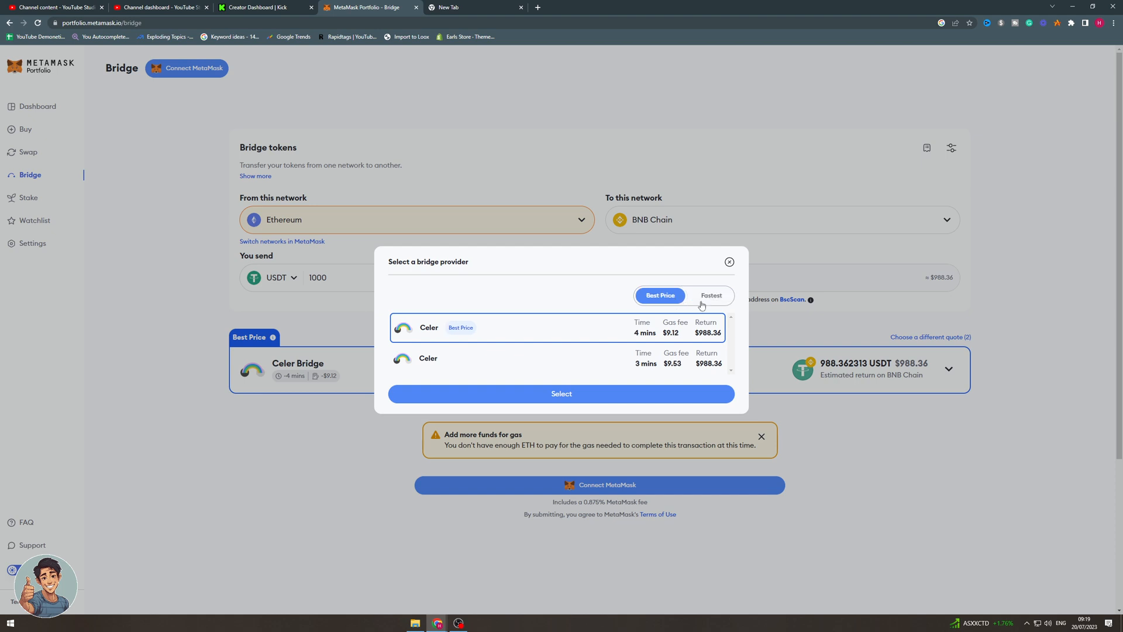
pyautogui.moveTo(656, 361)
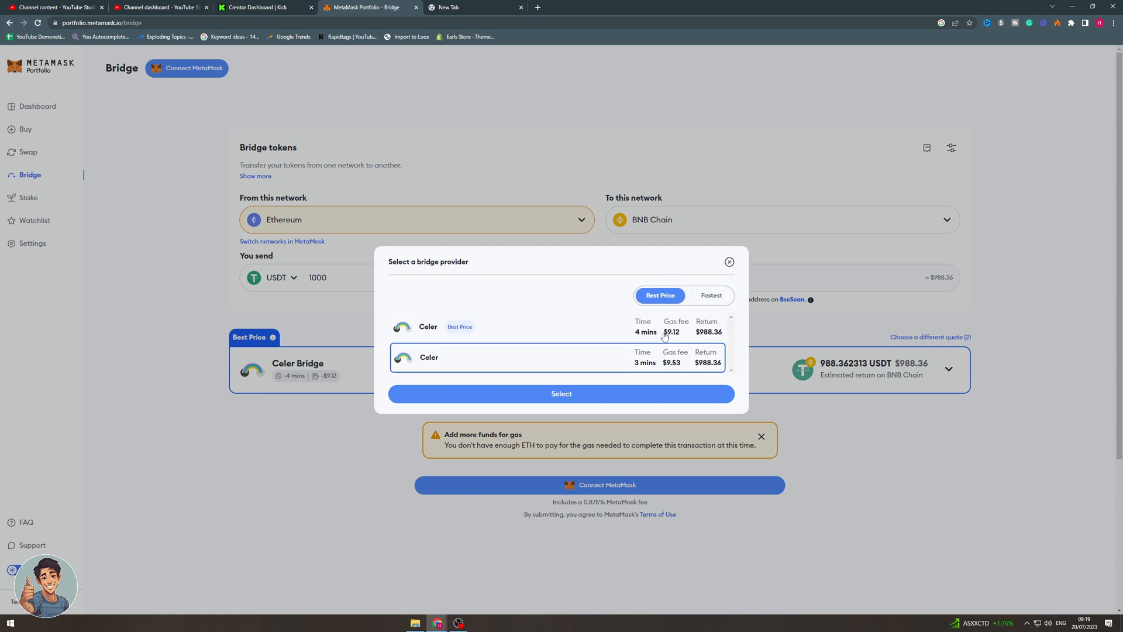
pyautogui.click(711, 295)
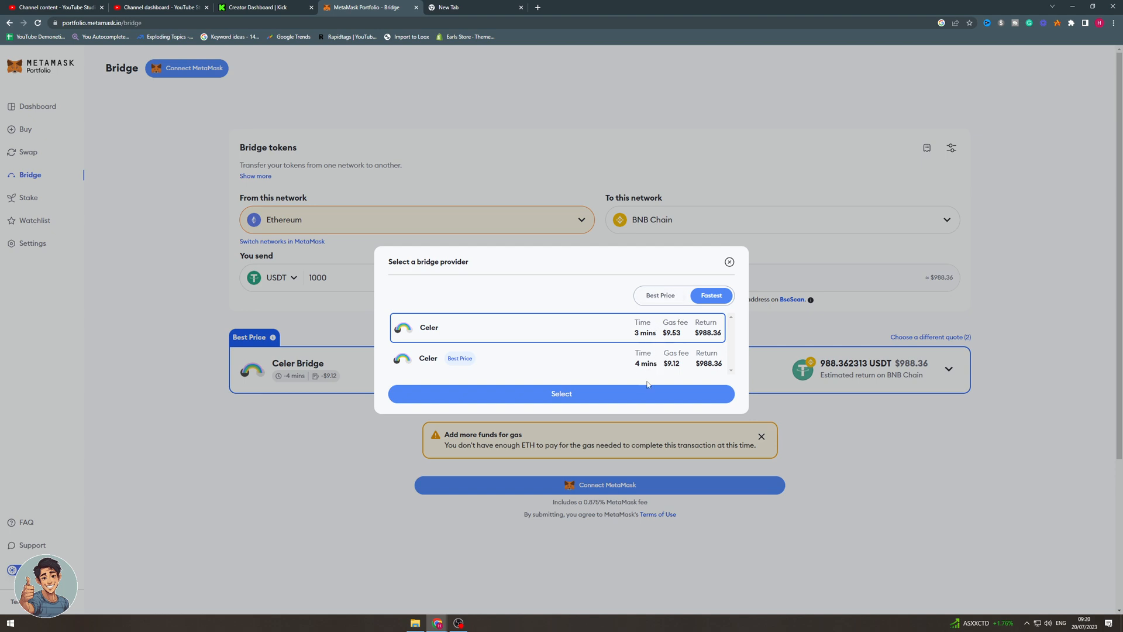
pyautogui.moveTo(717, 269)
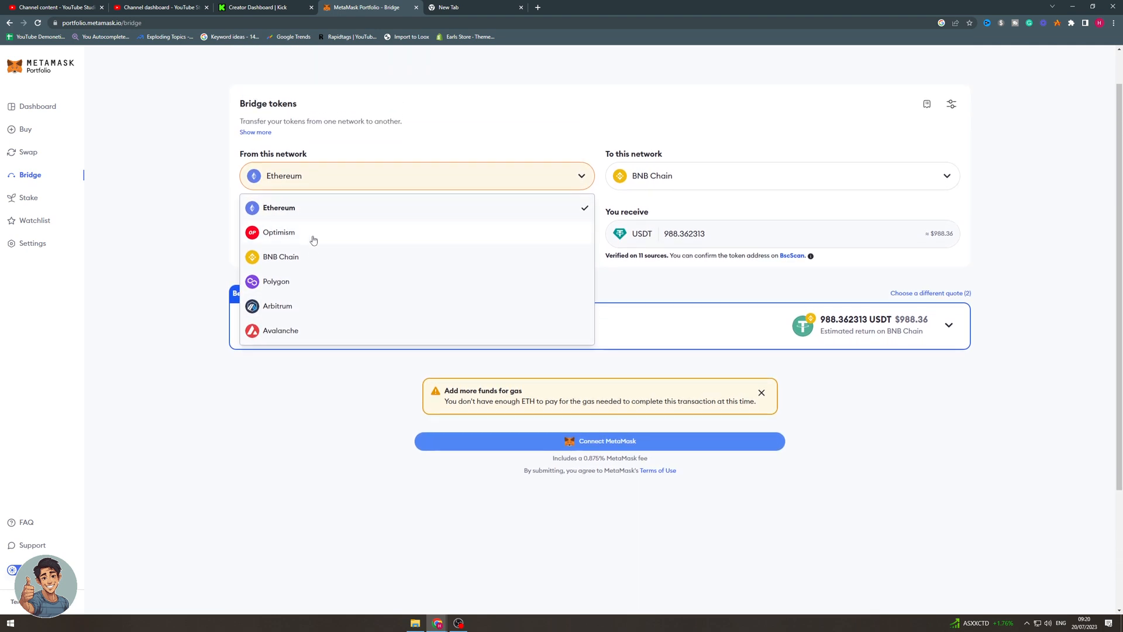
pyautogui.moveTo(323, 260)
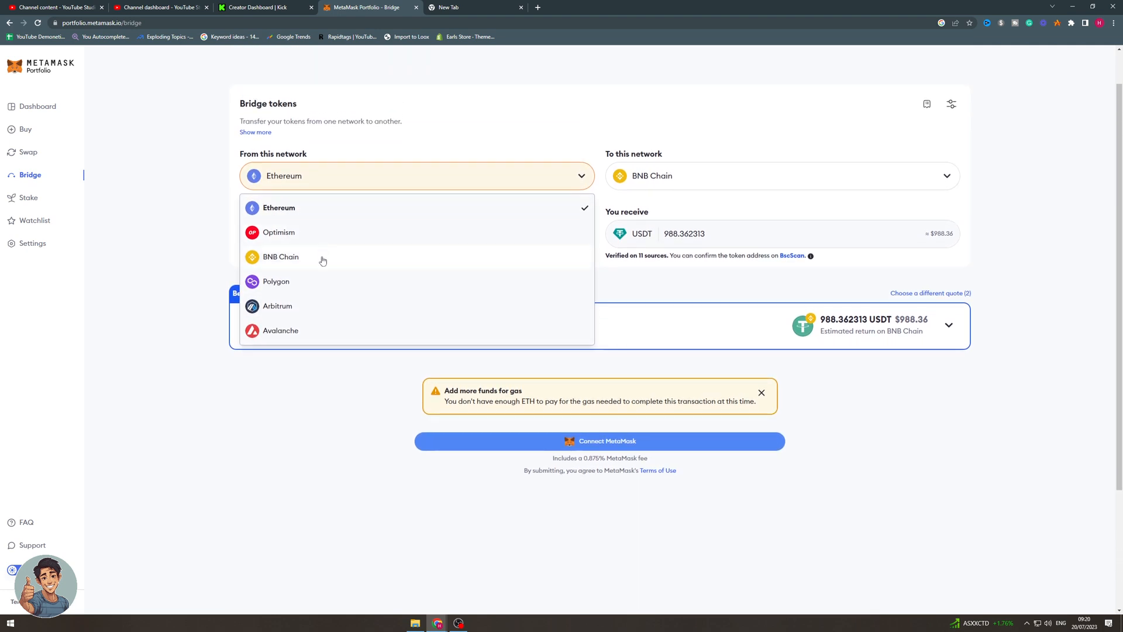
pyautogui.moveTo(308, 313)
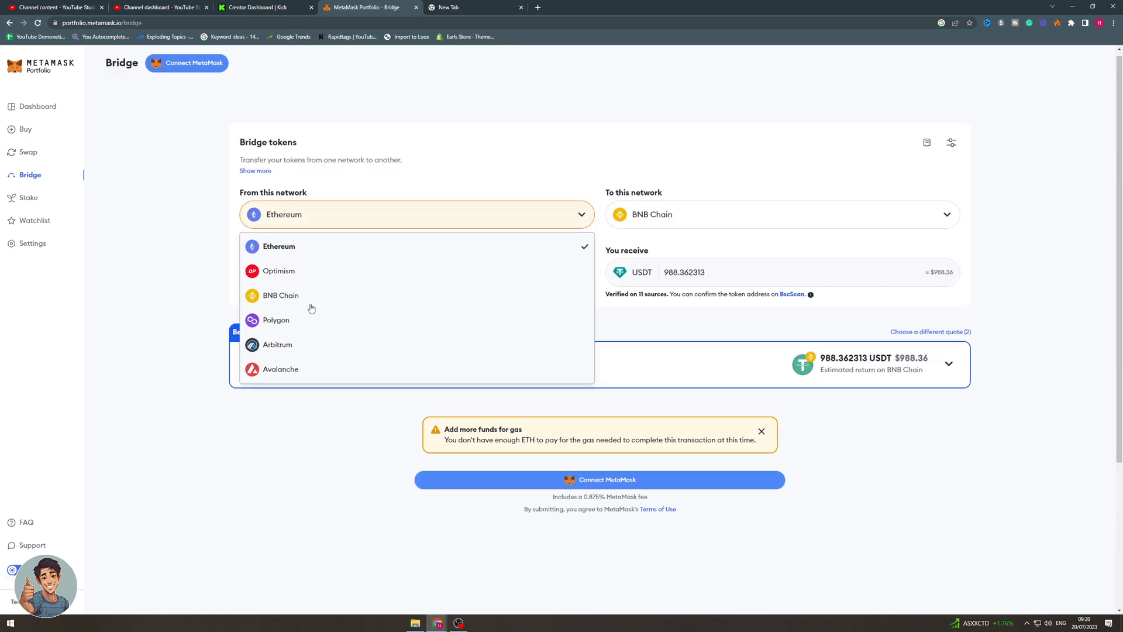
# Step: Make BNB Chain the source network and Optimism the destination
pyautogui.click(281, 295)
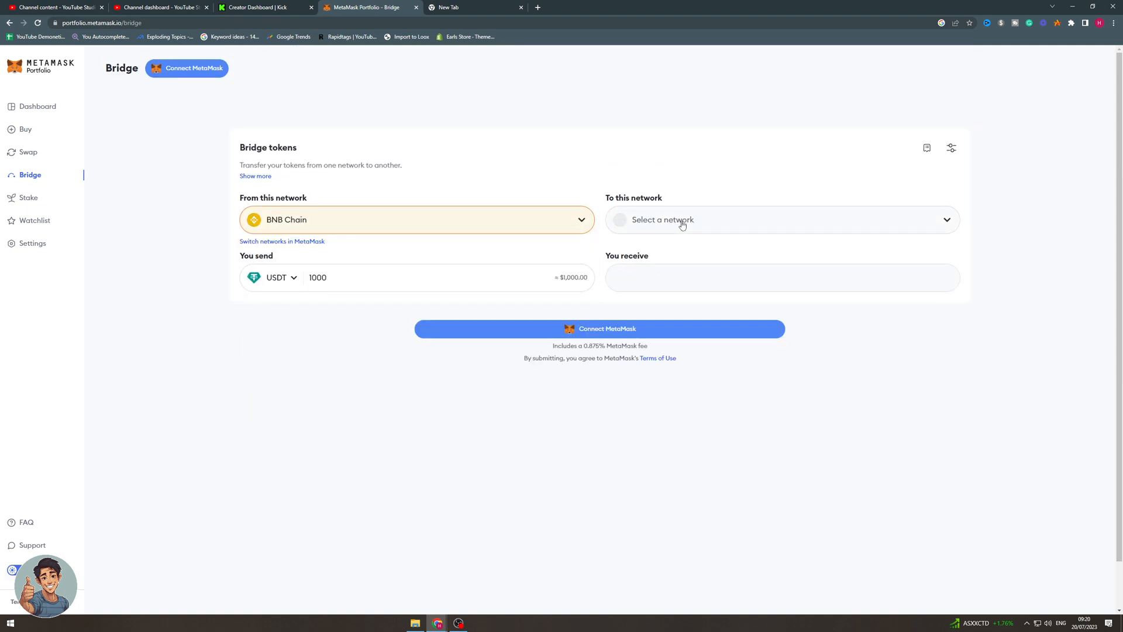
pyautogui.click(781, 220)
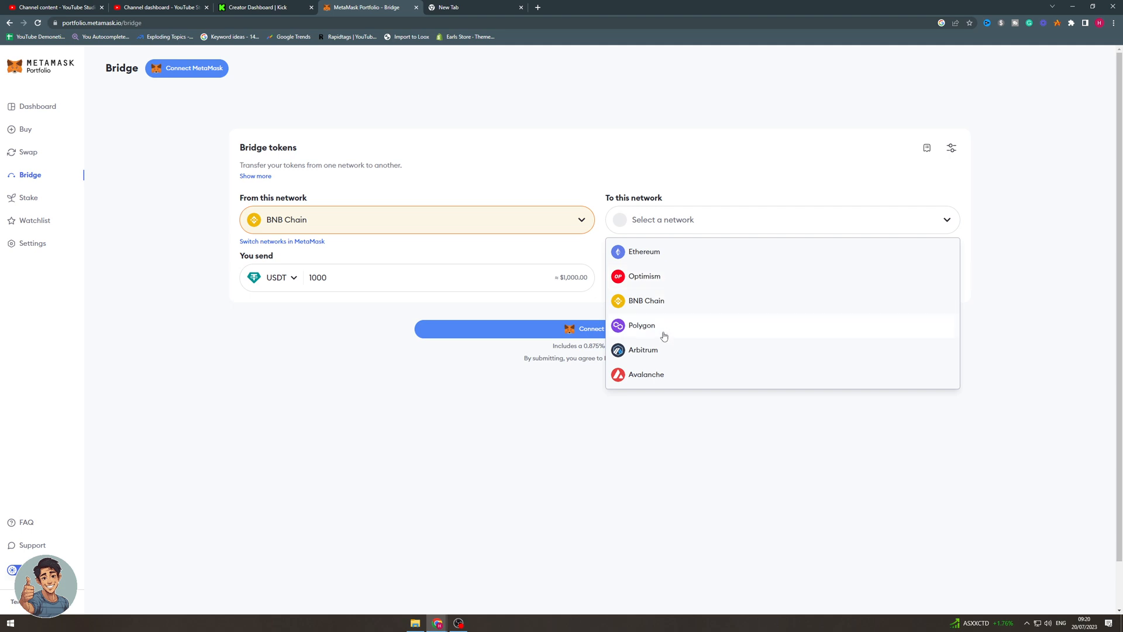
pyautogui.click(645, 275)
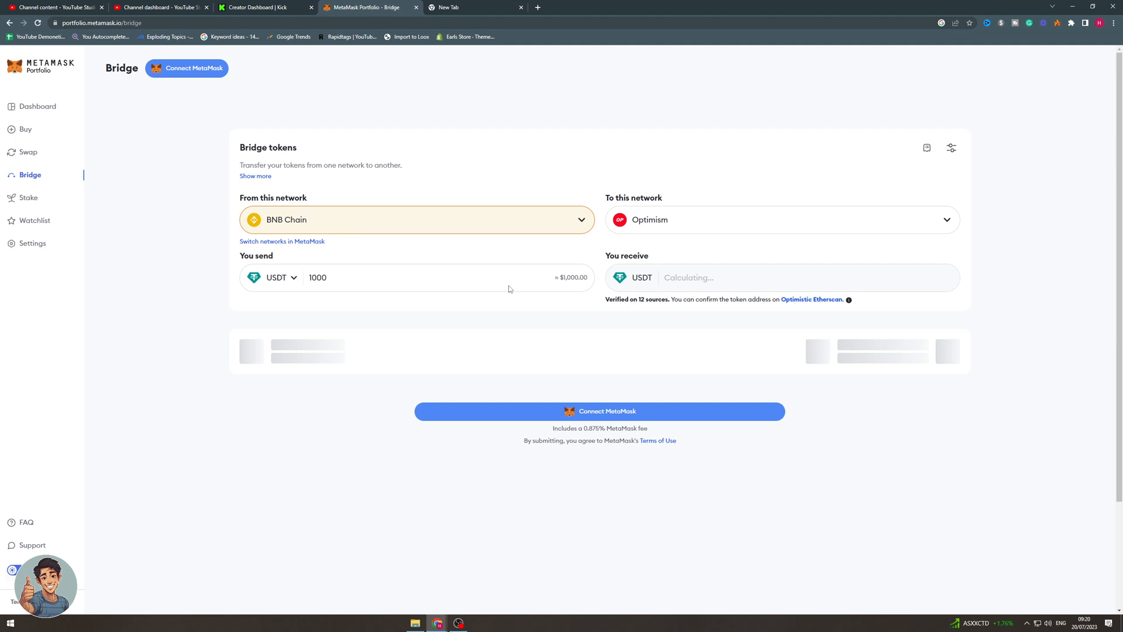
pyautogui.moveTo(511, 276)
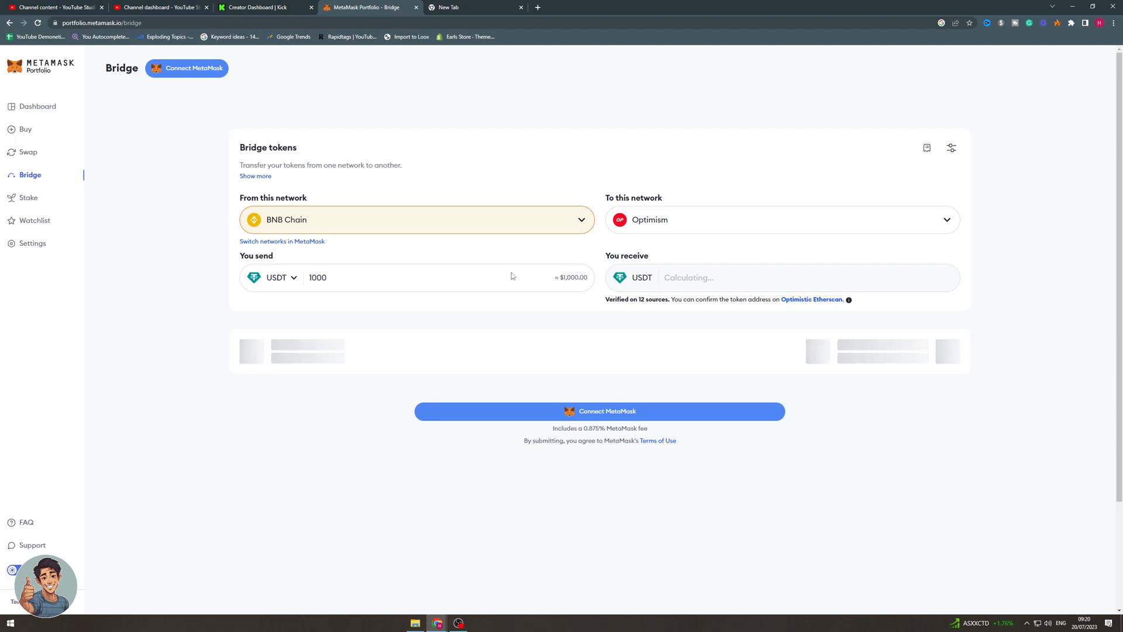
pyautogui.moveTo(392, 222)
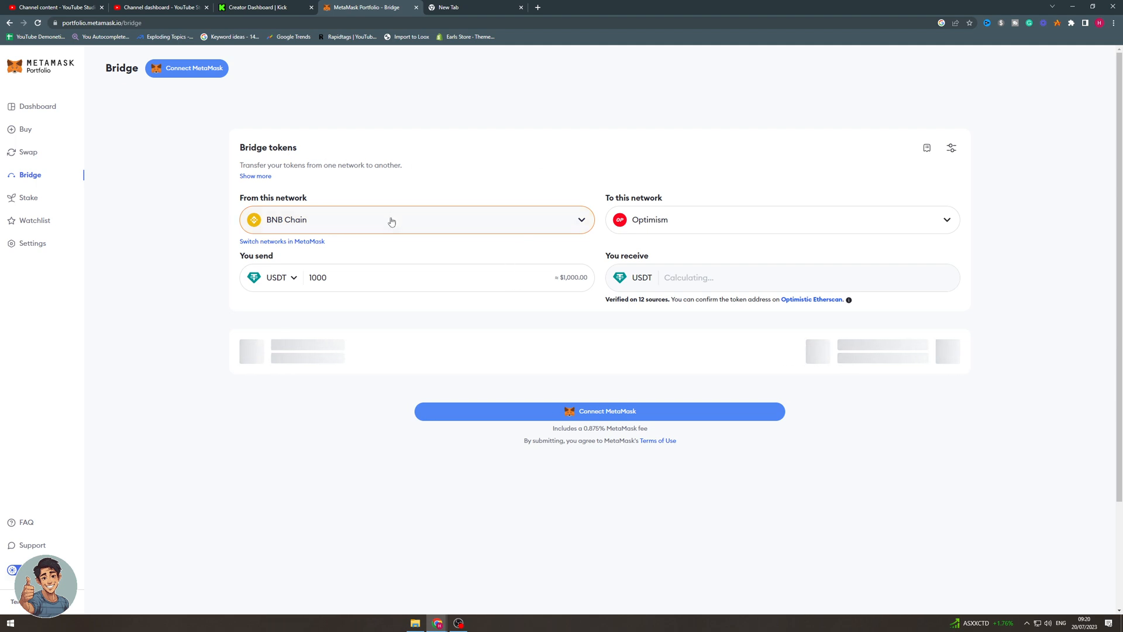
# Step: Switch the source back to Ethereum, keep Optimism as destination, and expand the description
pyautogui.click(416, 219)
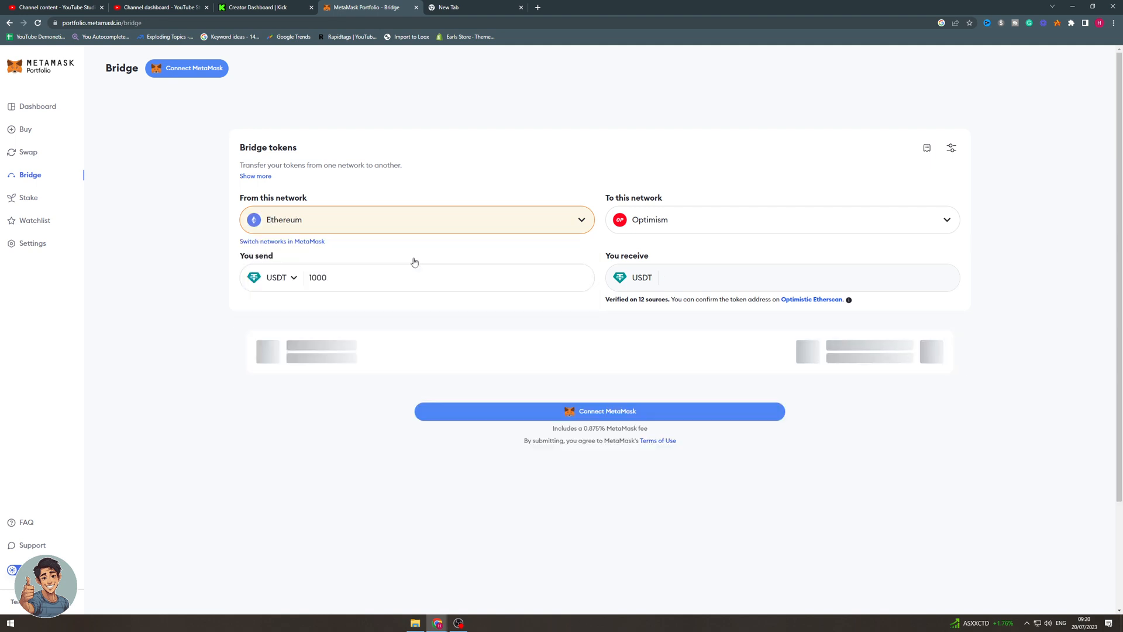
pyautogui.click(781, 219)
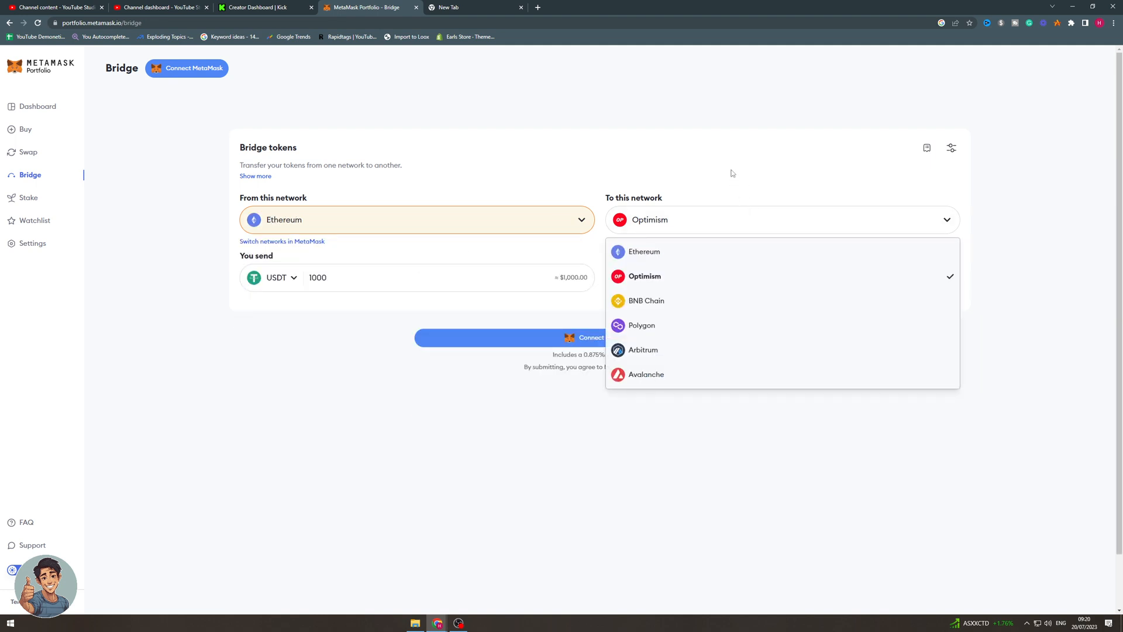
pyautogui.click(644, 275)
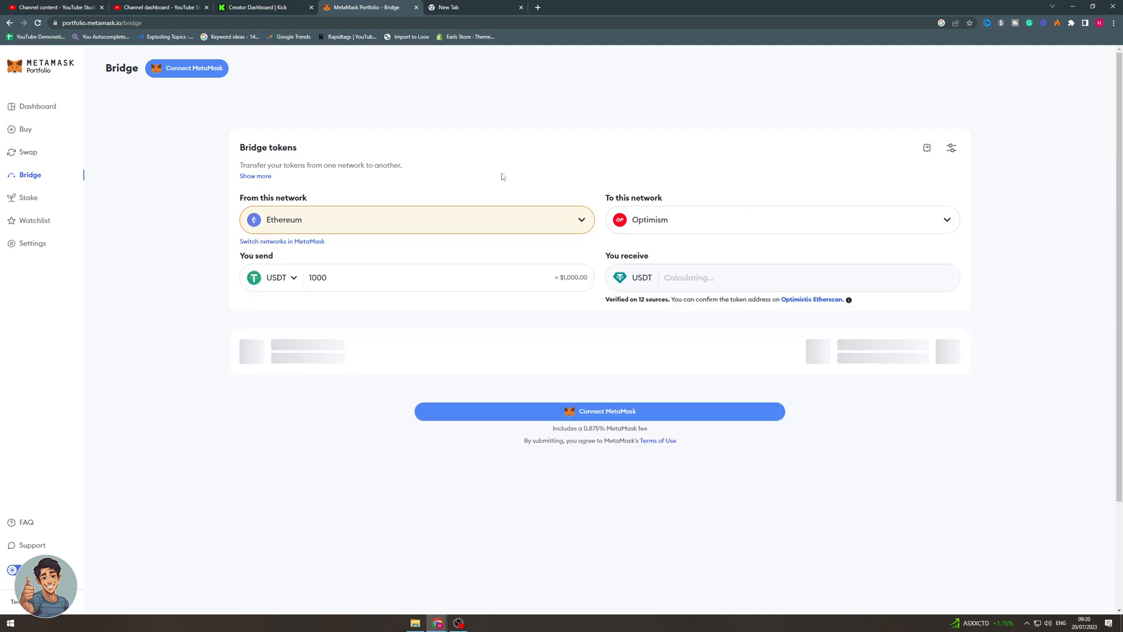
pyautogui.moveTo(543, 163)
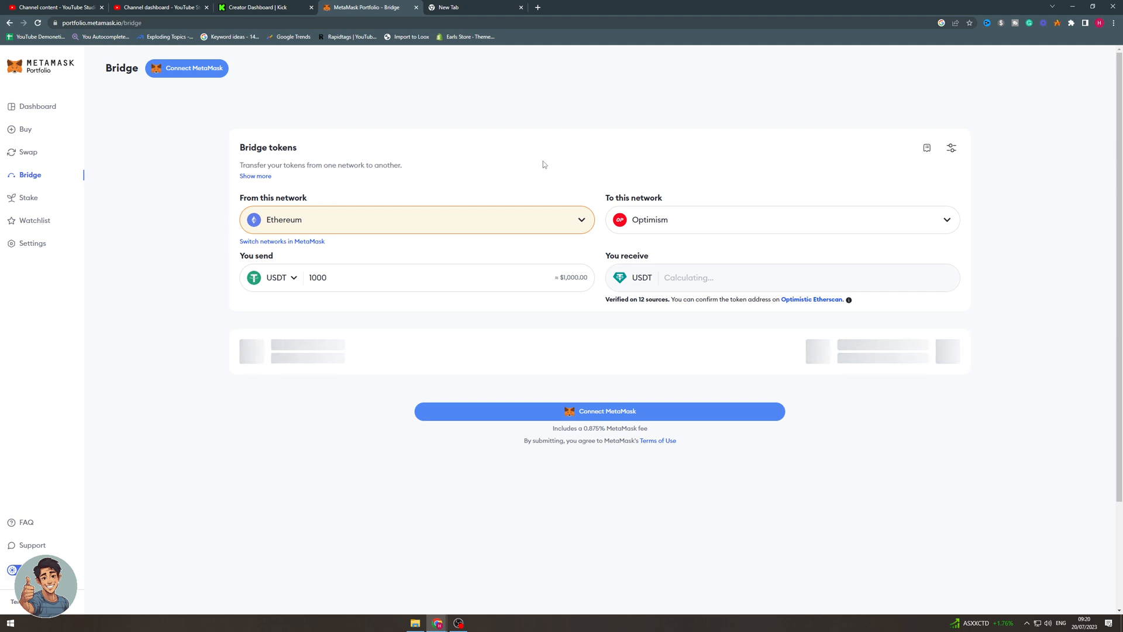
pyautogui.click(781, 220)
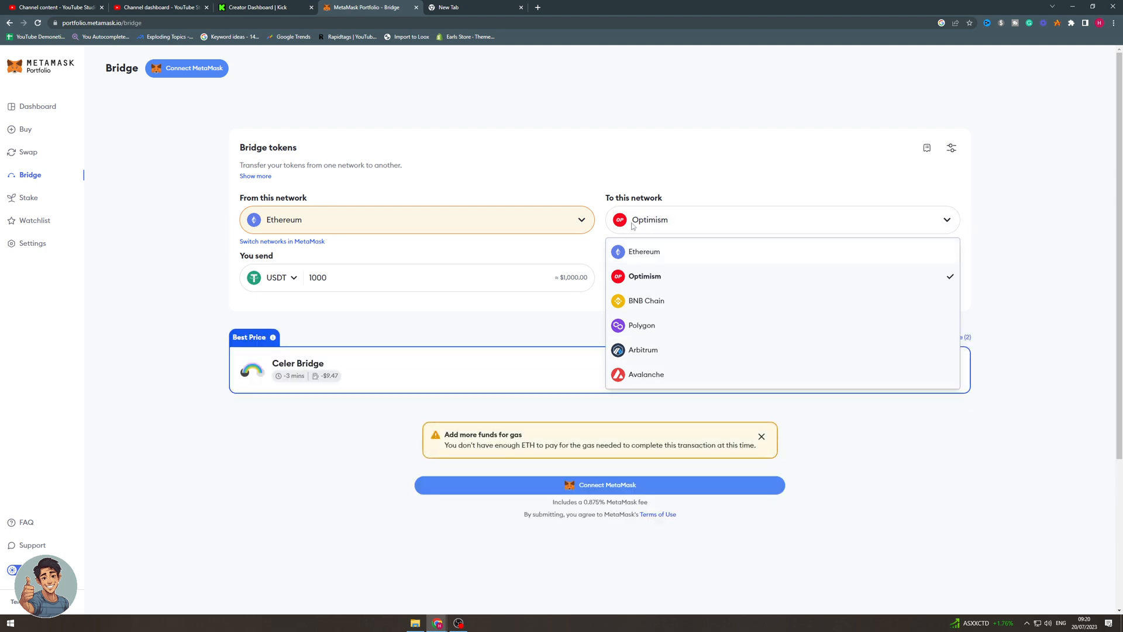
pyautogui.moveTo(617, 272)
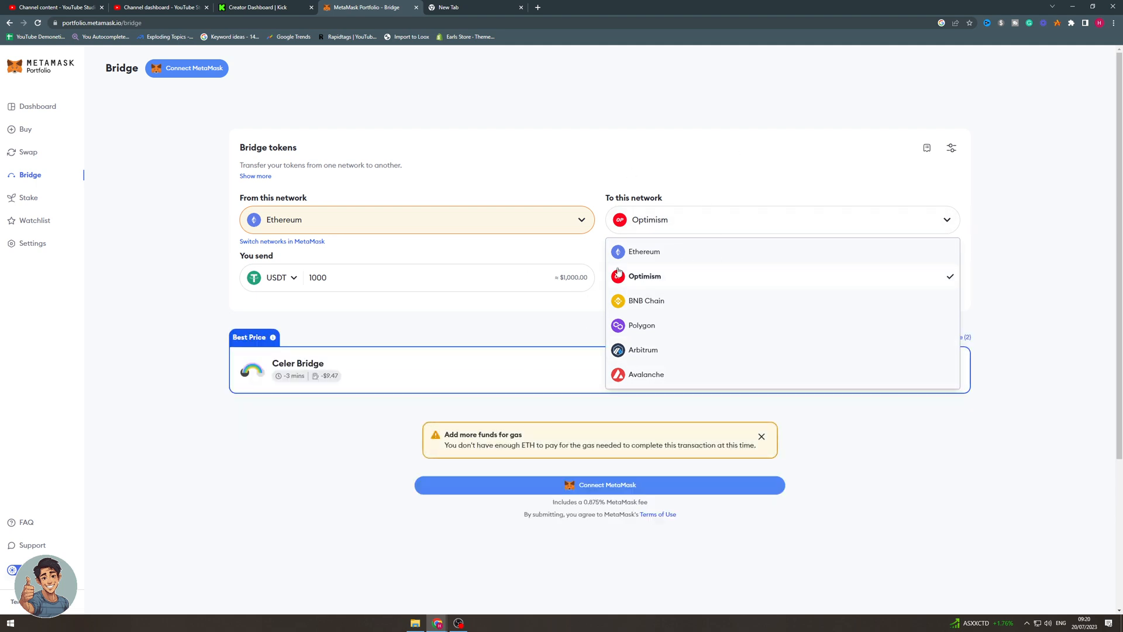
pyautogui.moveTo(462, 160)
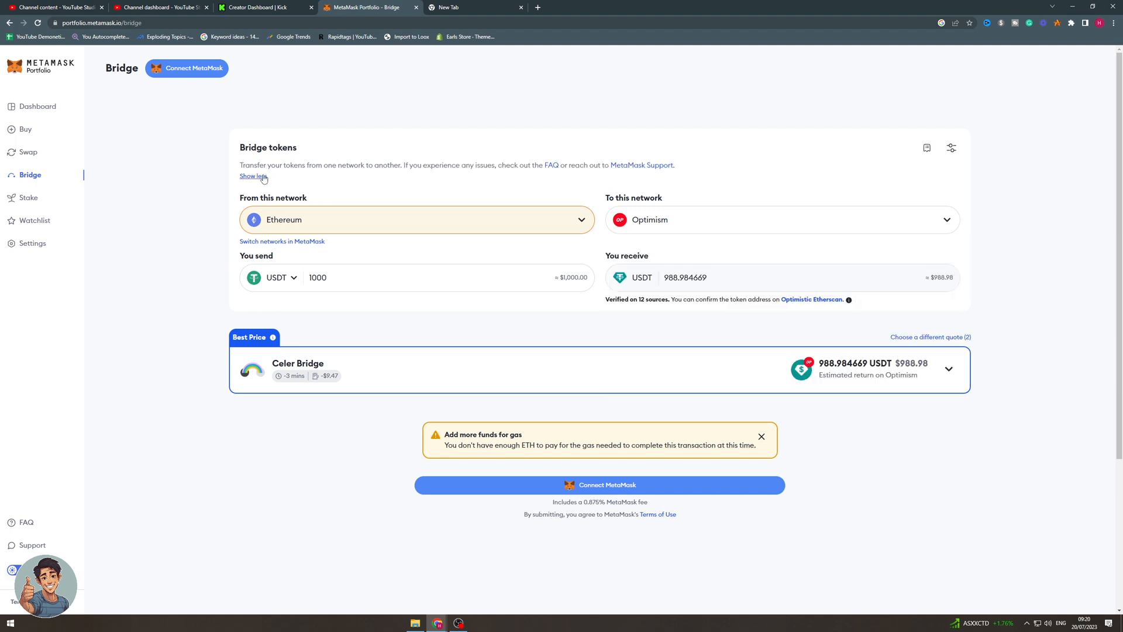
pyautogui.click(253, 176)
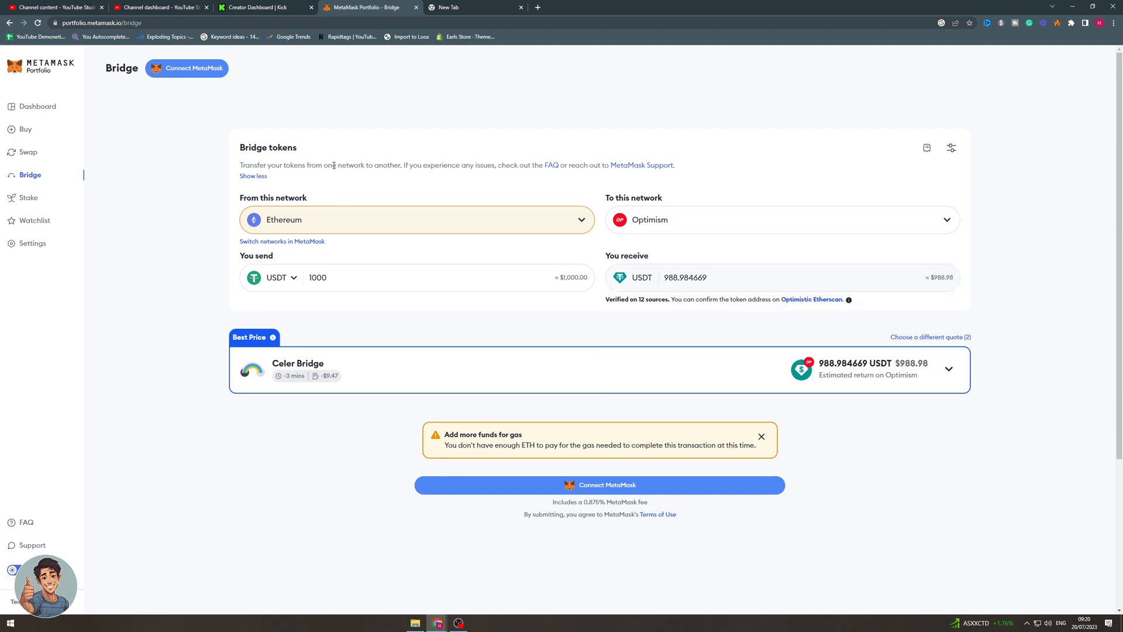